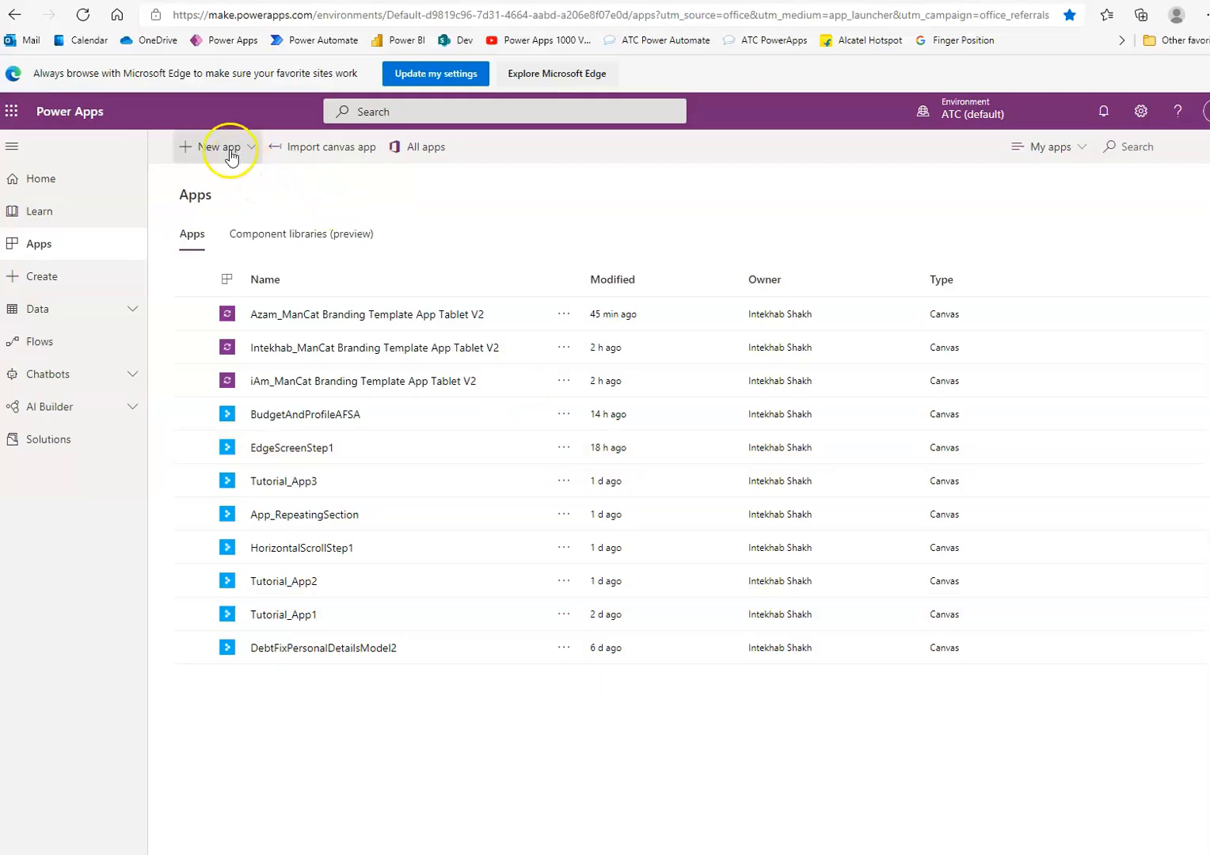
# Step: Create a blank canvas app in tablet layout and skip the Welcome dialog
pyautogui.click(222, 146)
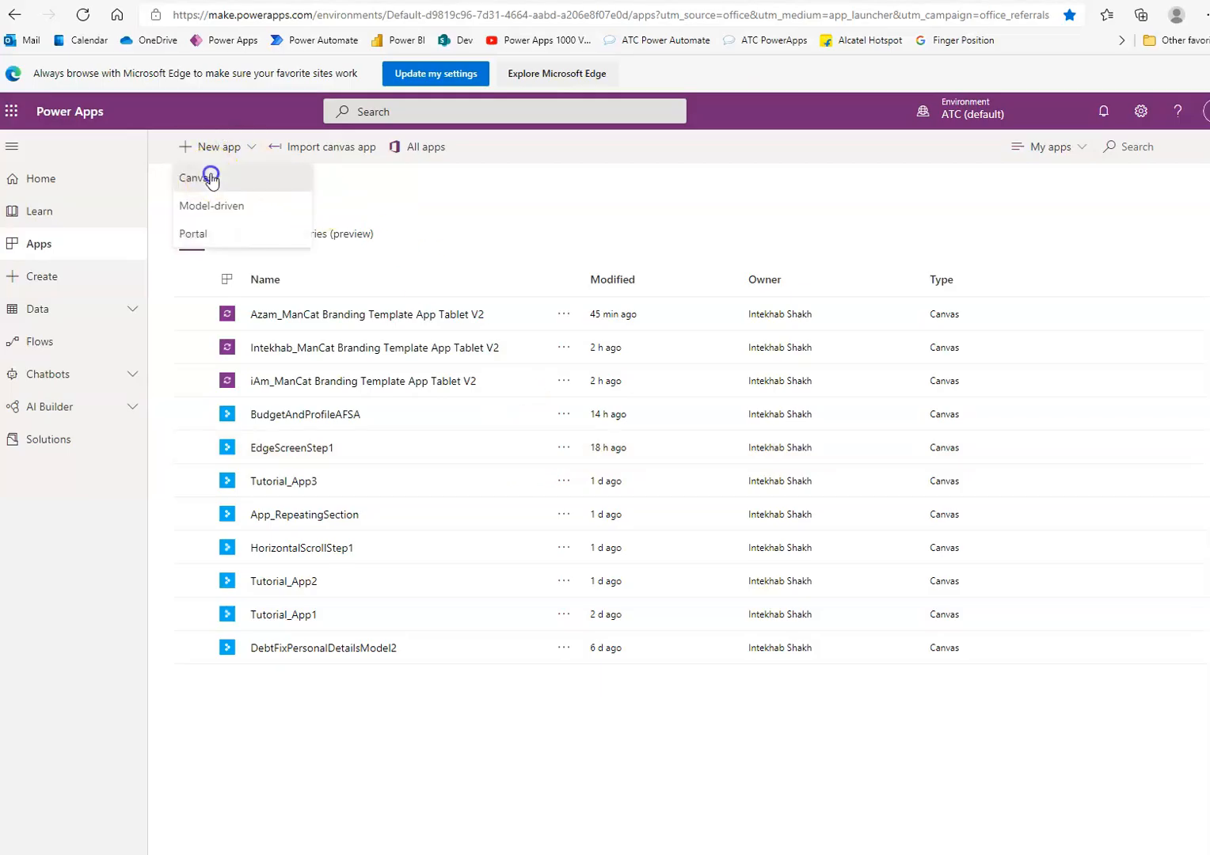
pyautogui.click(199, 176)
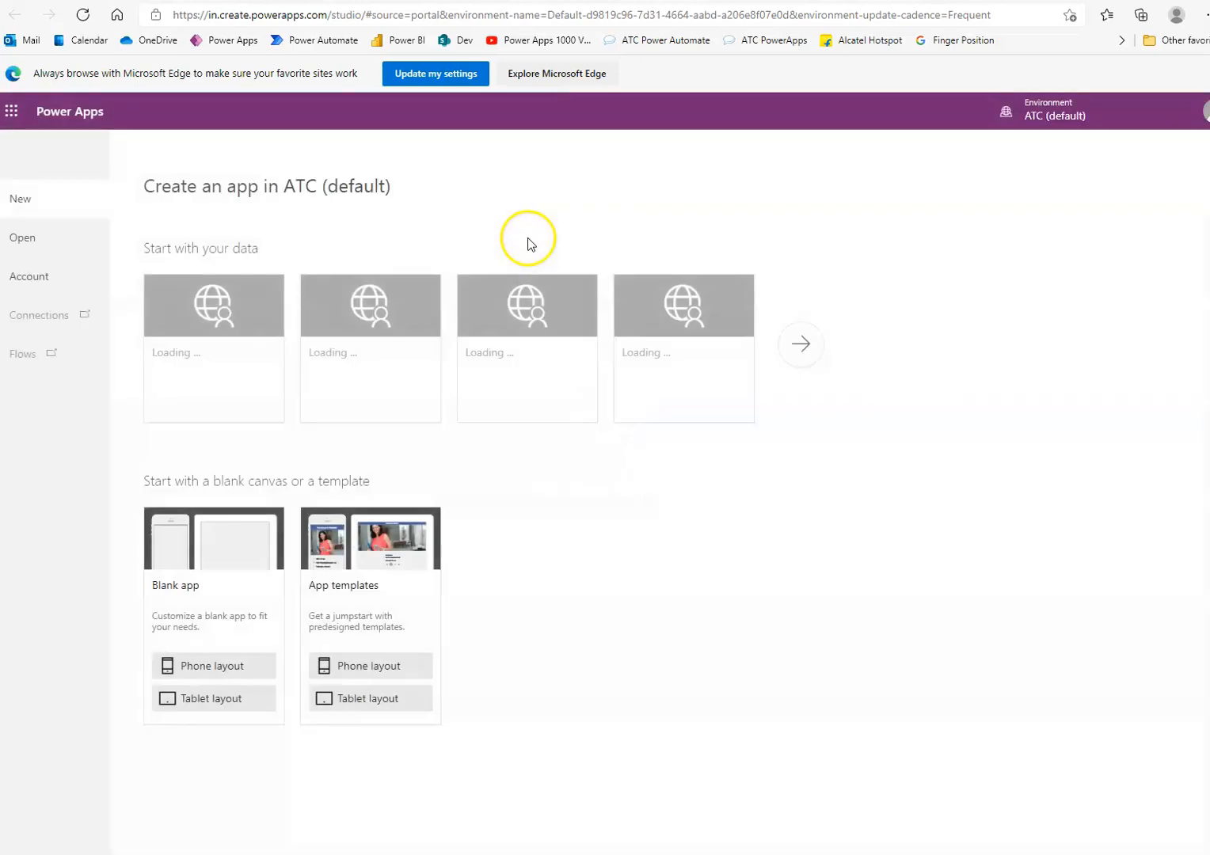
pyautogui.click(214, 698)
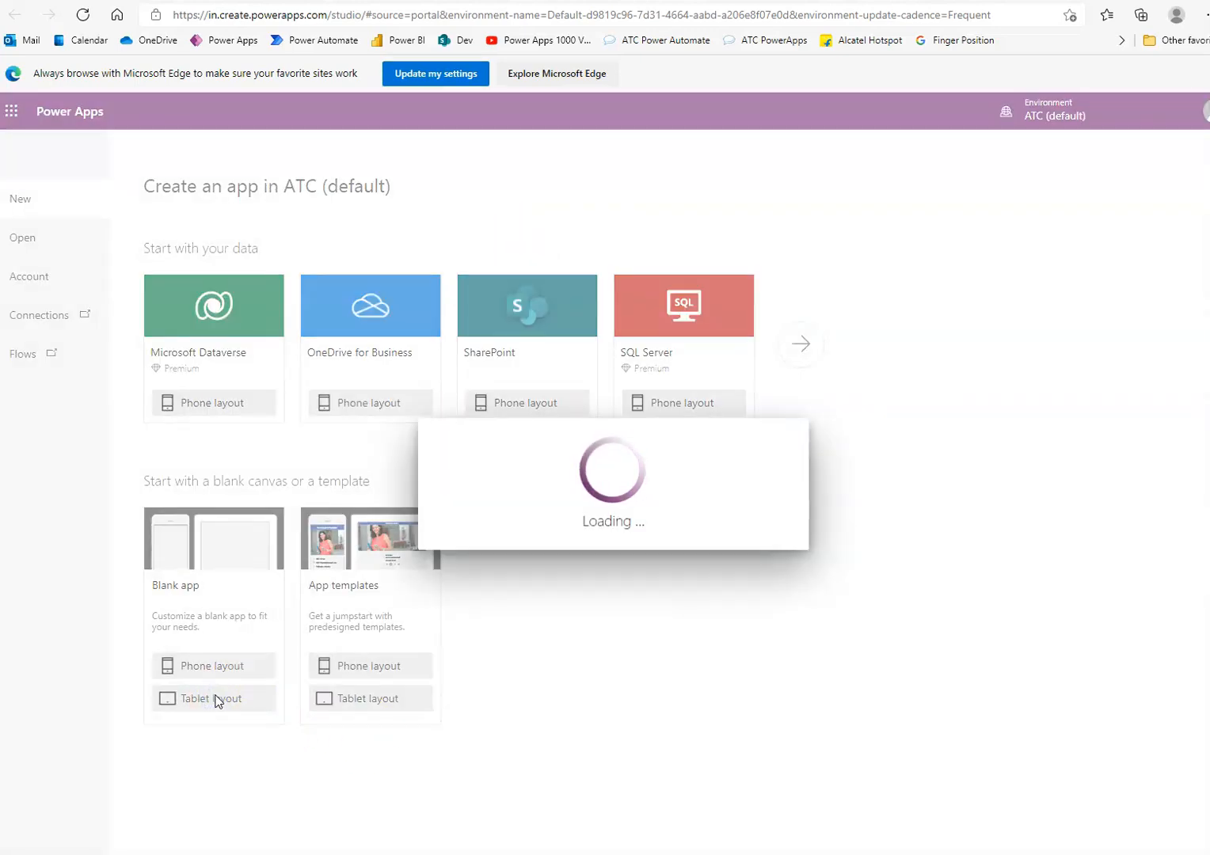
pyautogui.click(212, 699)
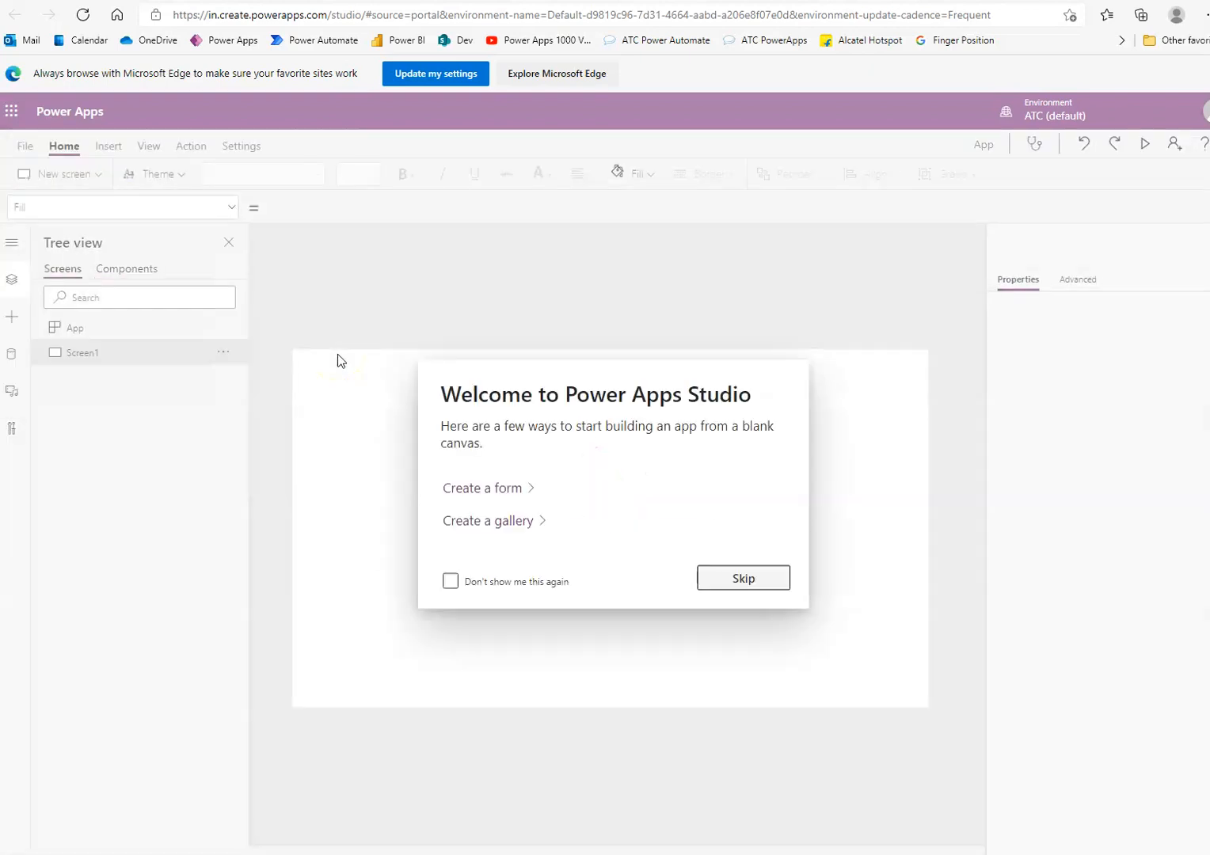
pyautogui.click(743, 577)
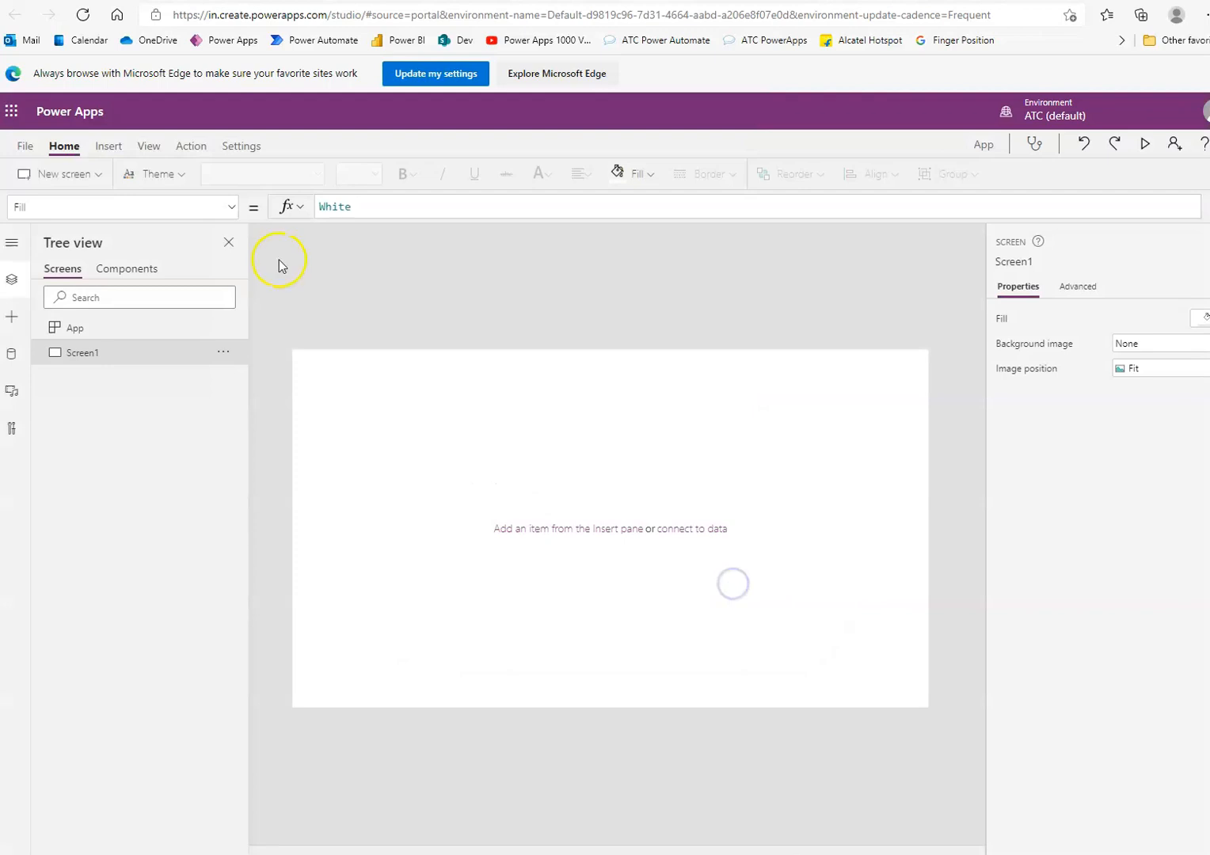
# Step: Add a 'Number1' label and a text input beneath it on Screen1
pyautogui.click(108, 146)
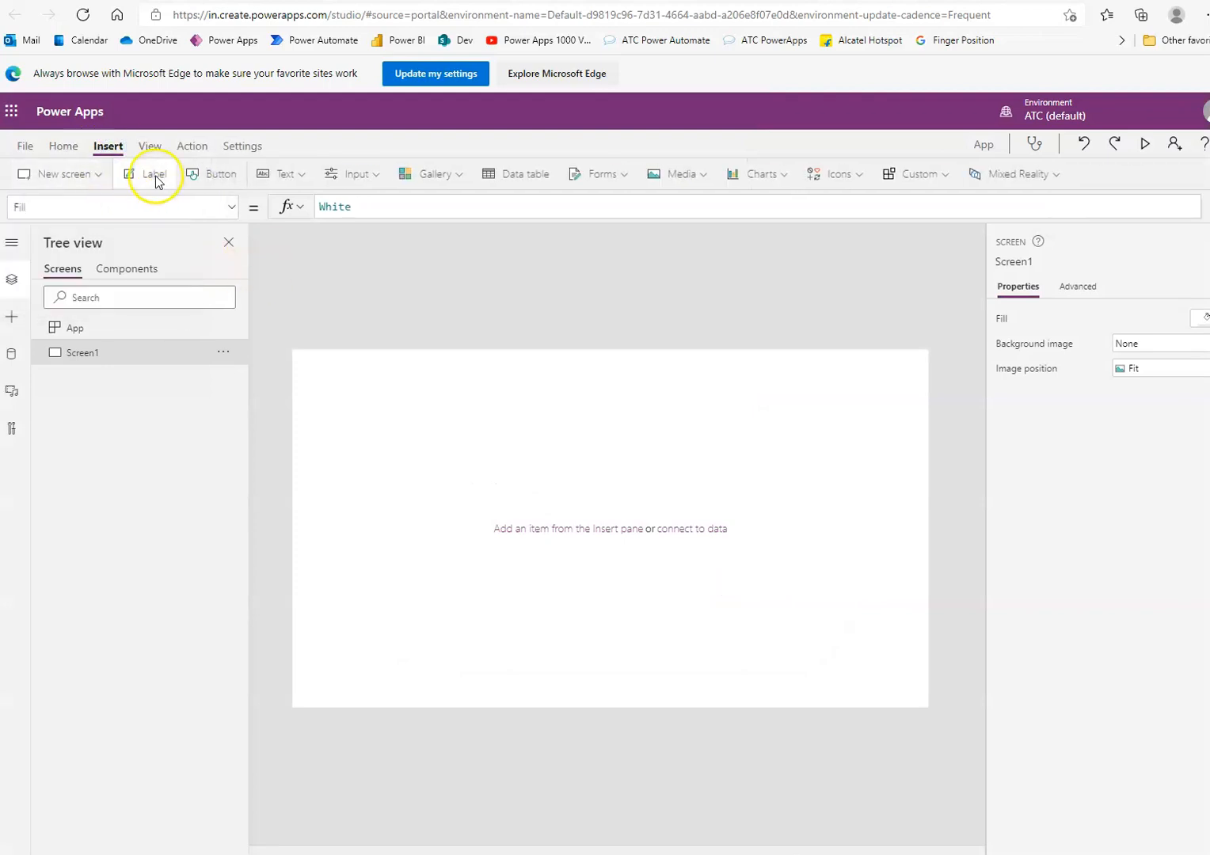
pyautogui.moveTo(372, 417)
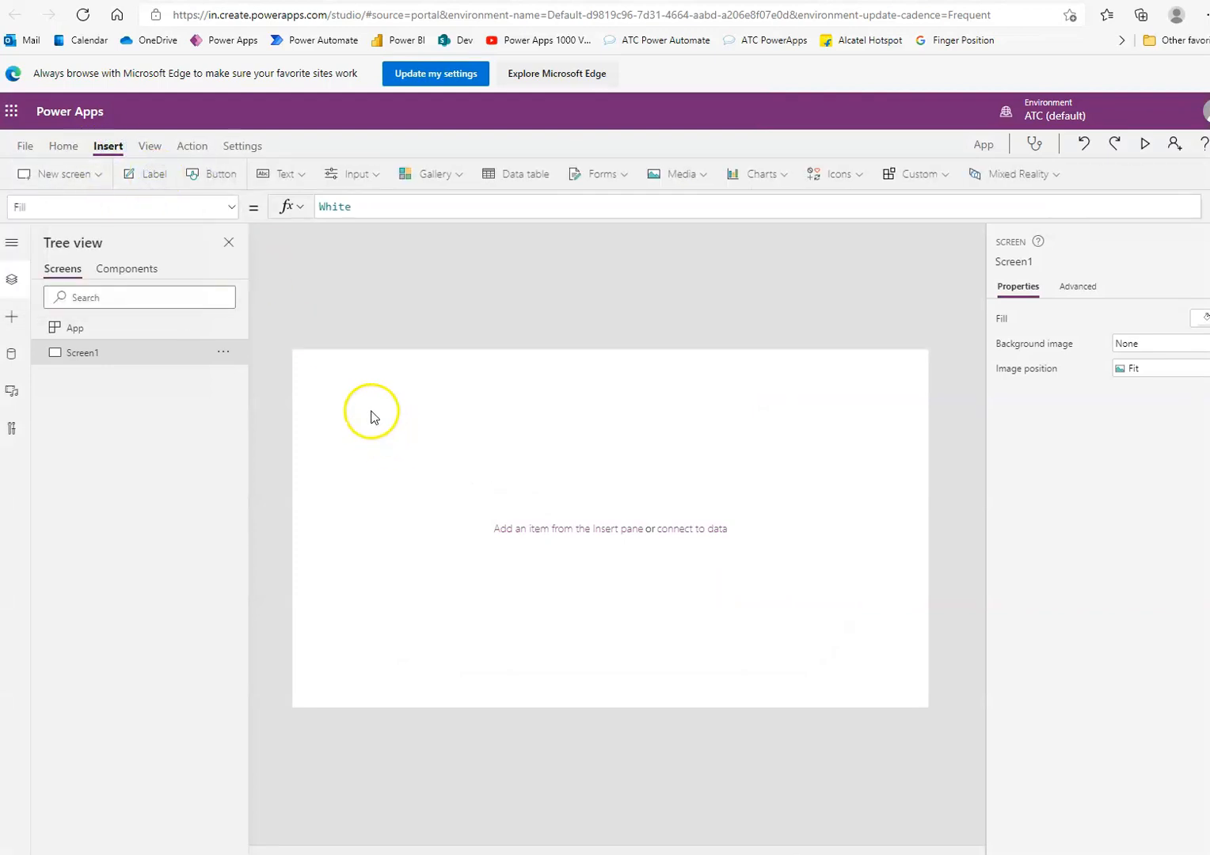
pyautogui.click(154, 174)
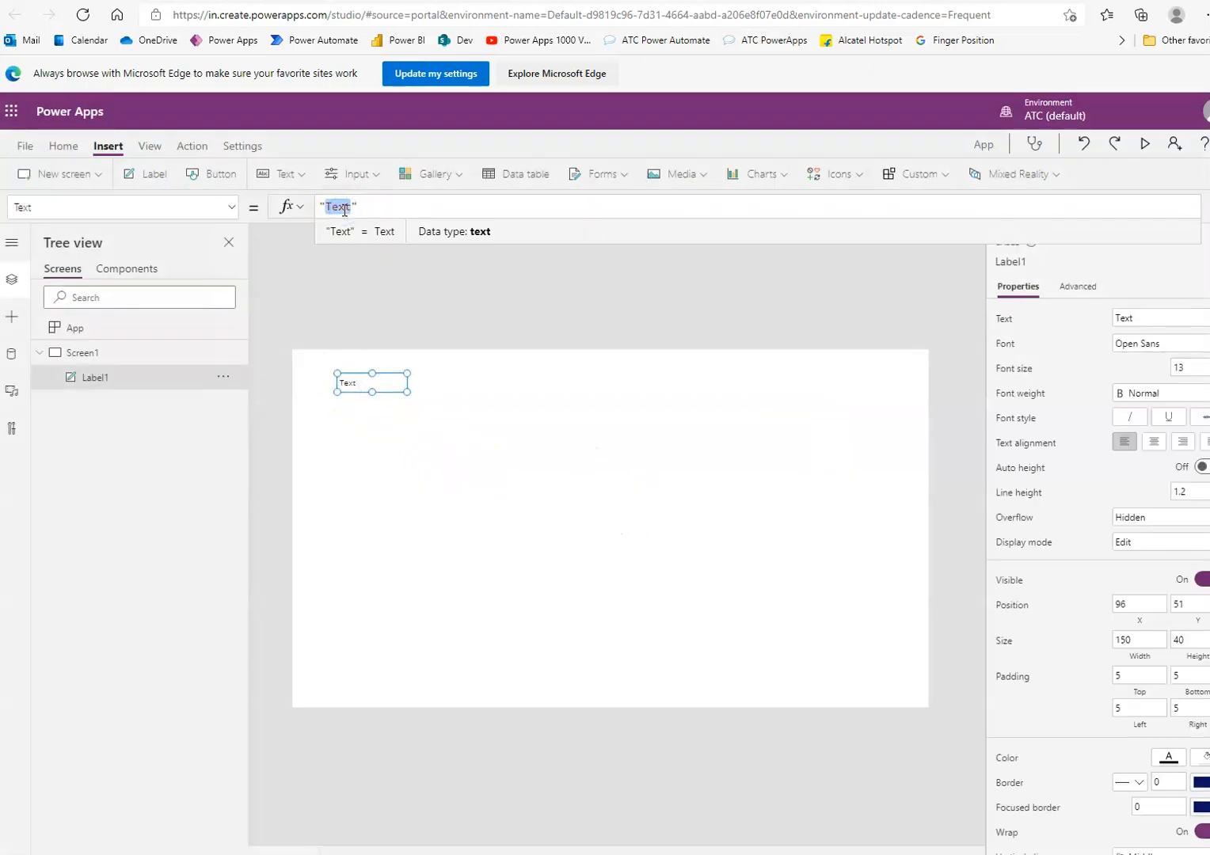
pyautogui.write('Numb')
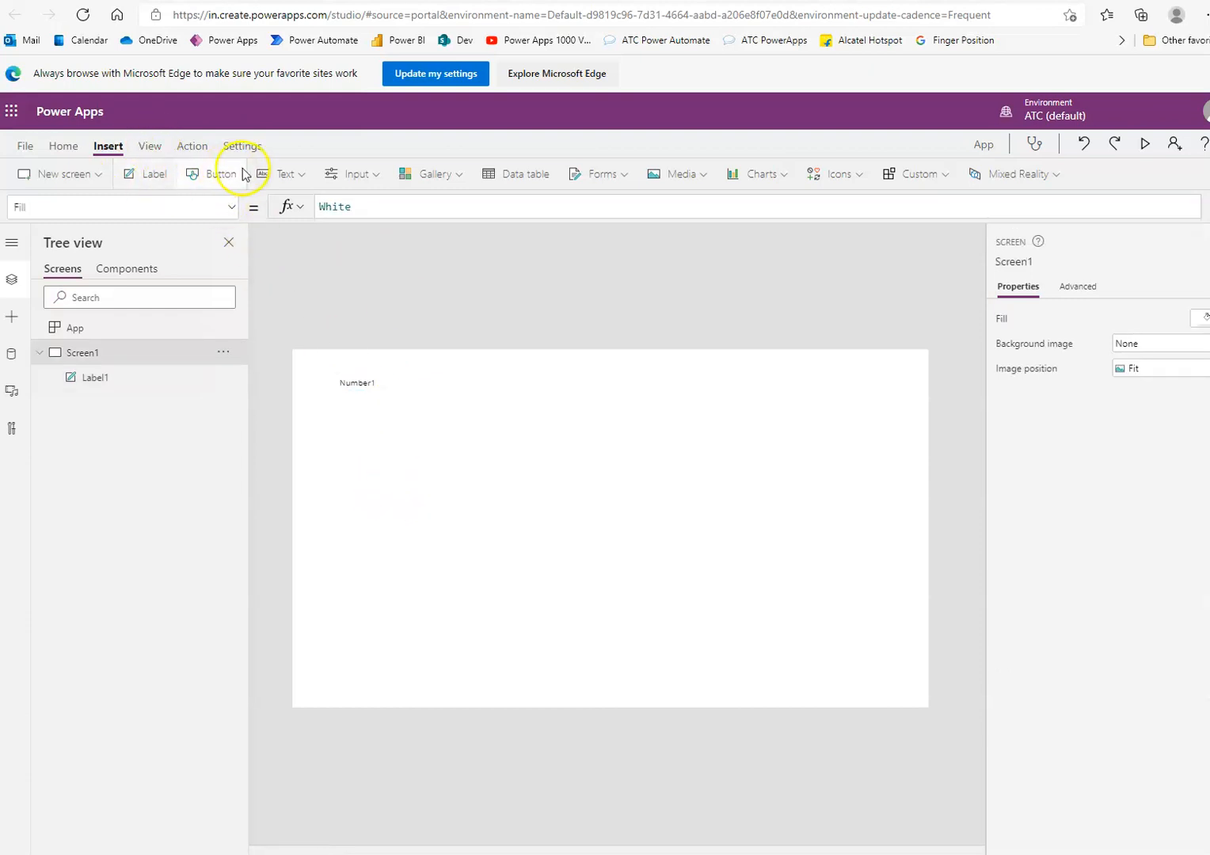
pyautogui.click(285, 173)
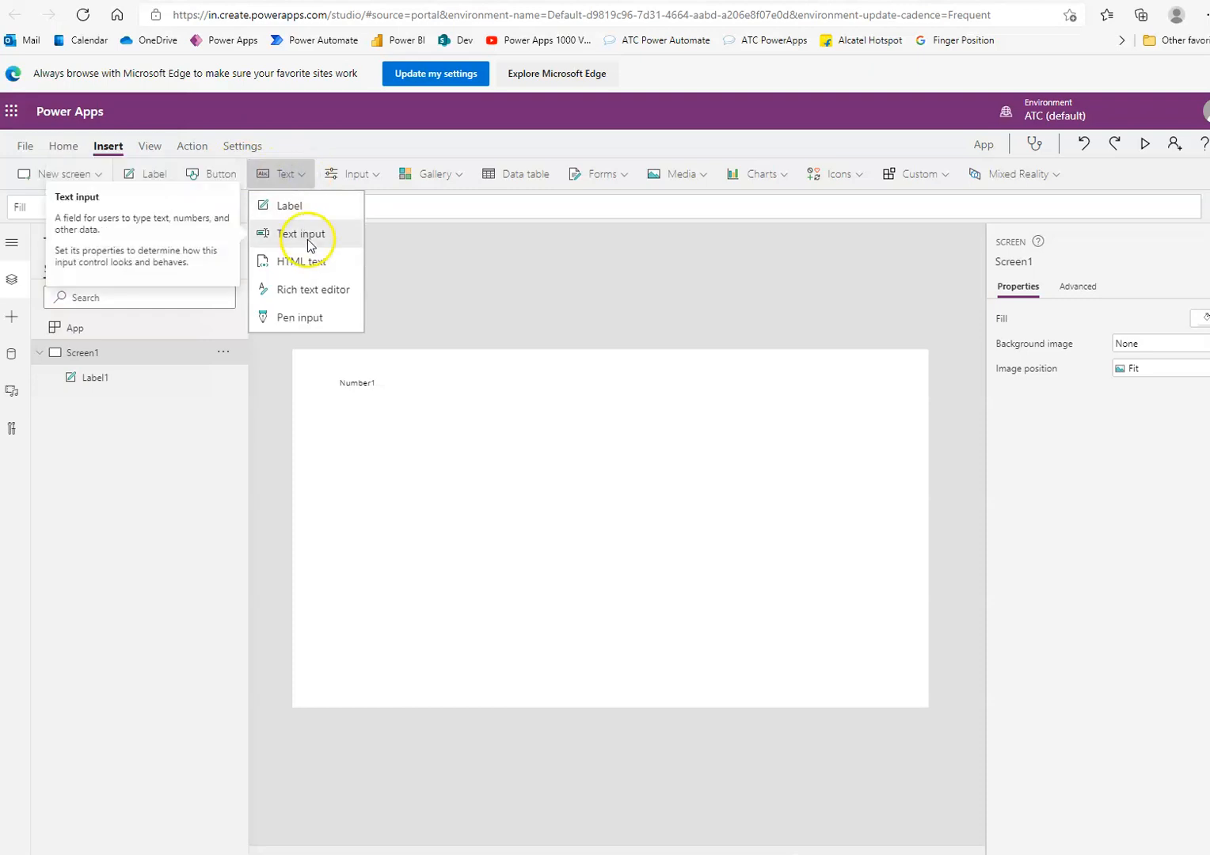
pyautogui.click(303, 233)
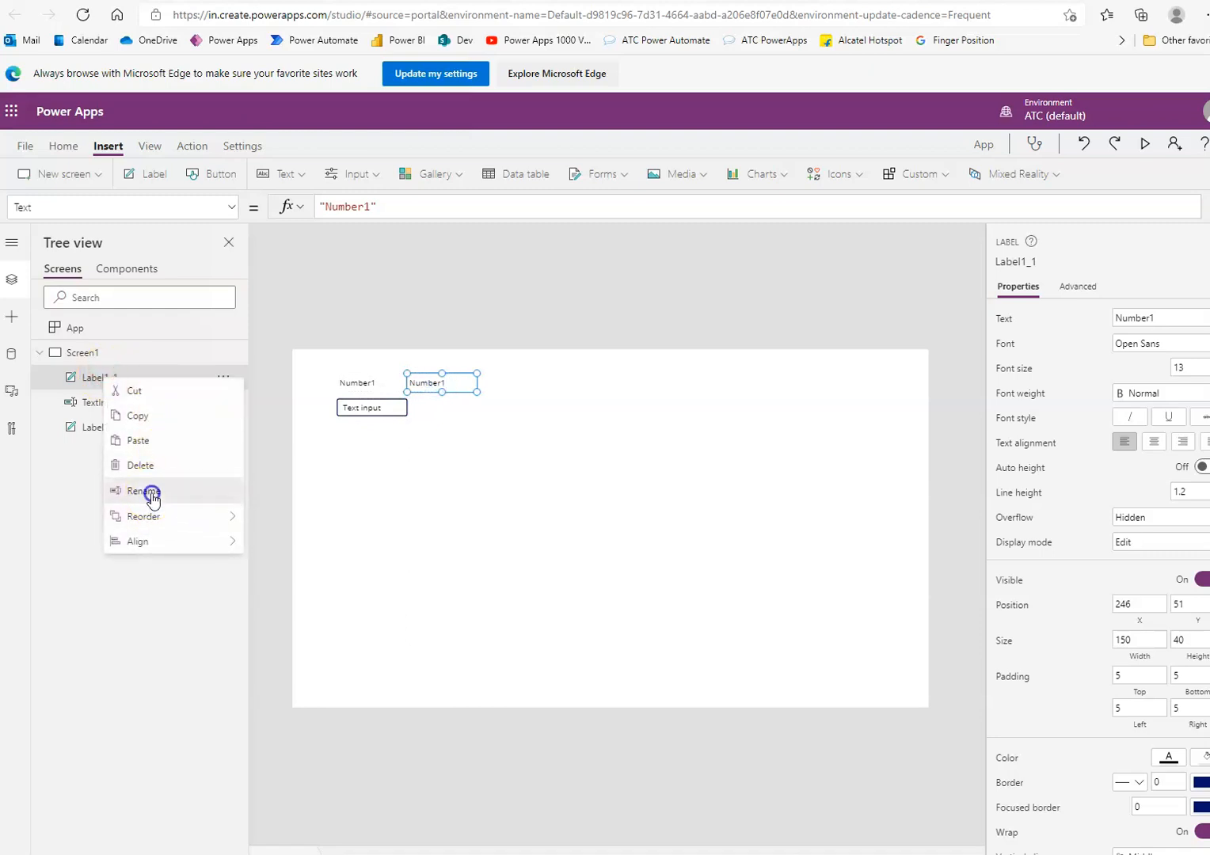
# Step: Set the copied label to 'Number2', name the copied input TextInput2, and clear default text
pyautogui.click(145, 491)
pyautogui.write('2')
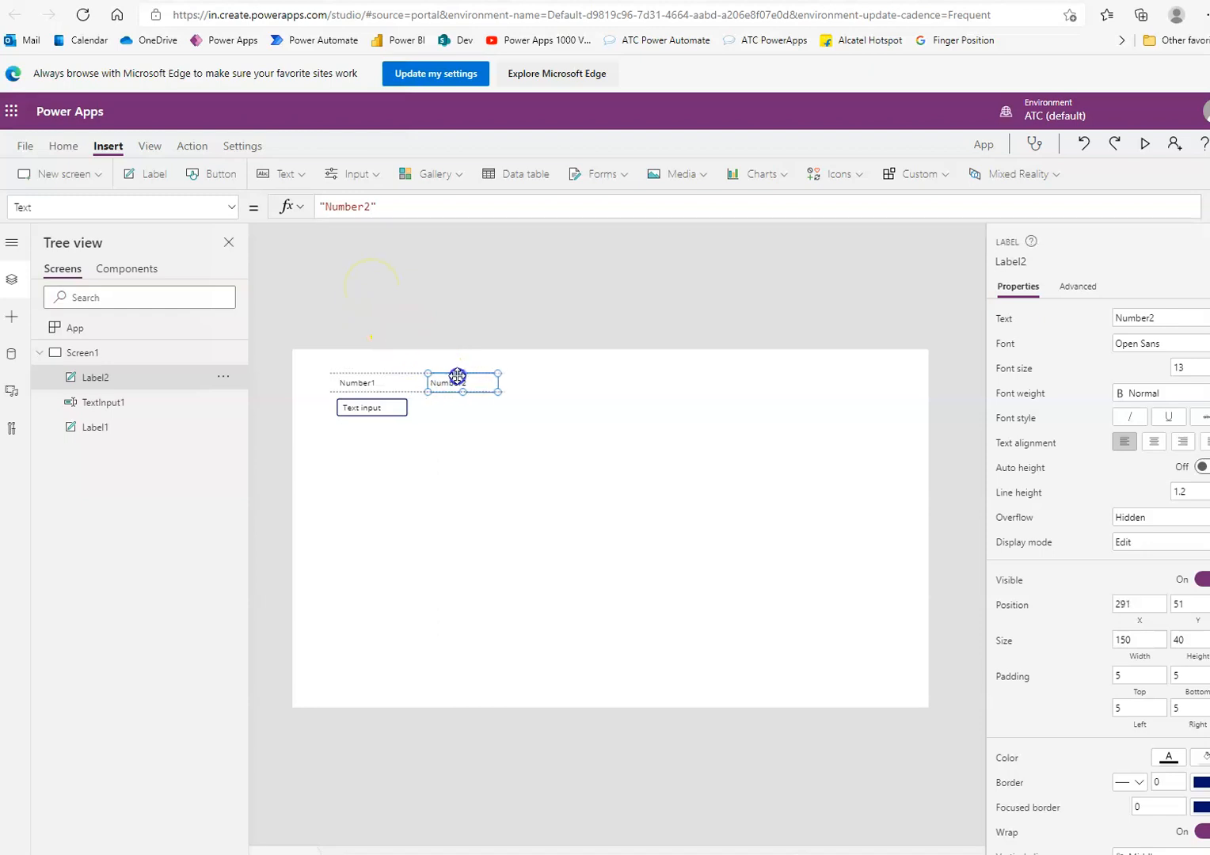
pyautogui.click(371, 408)
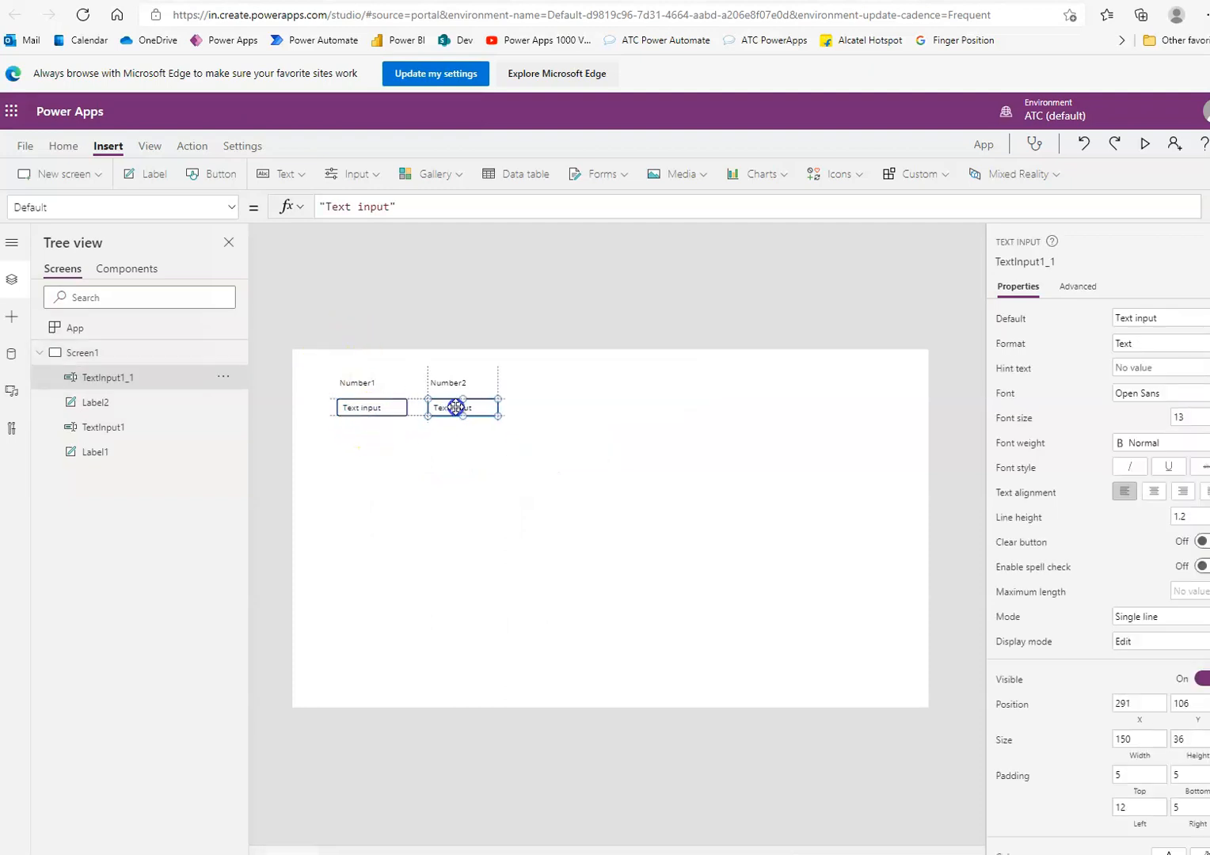
pyautogui.rightClick(107, 378)
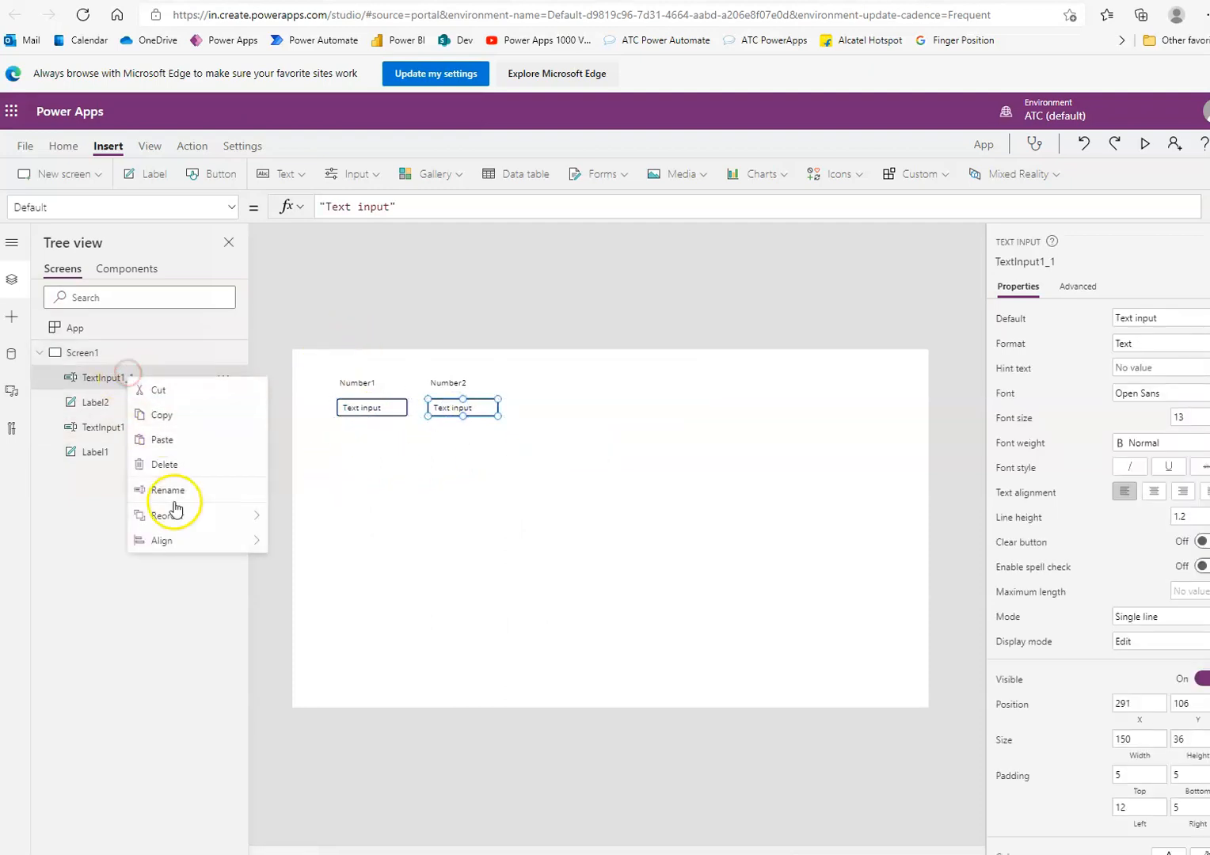
pyautogui.click(167, 489)
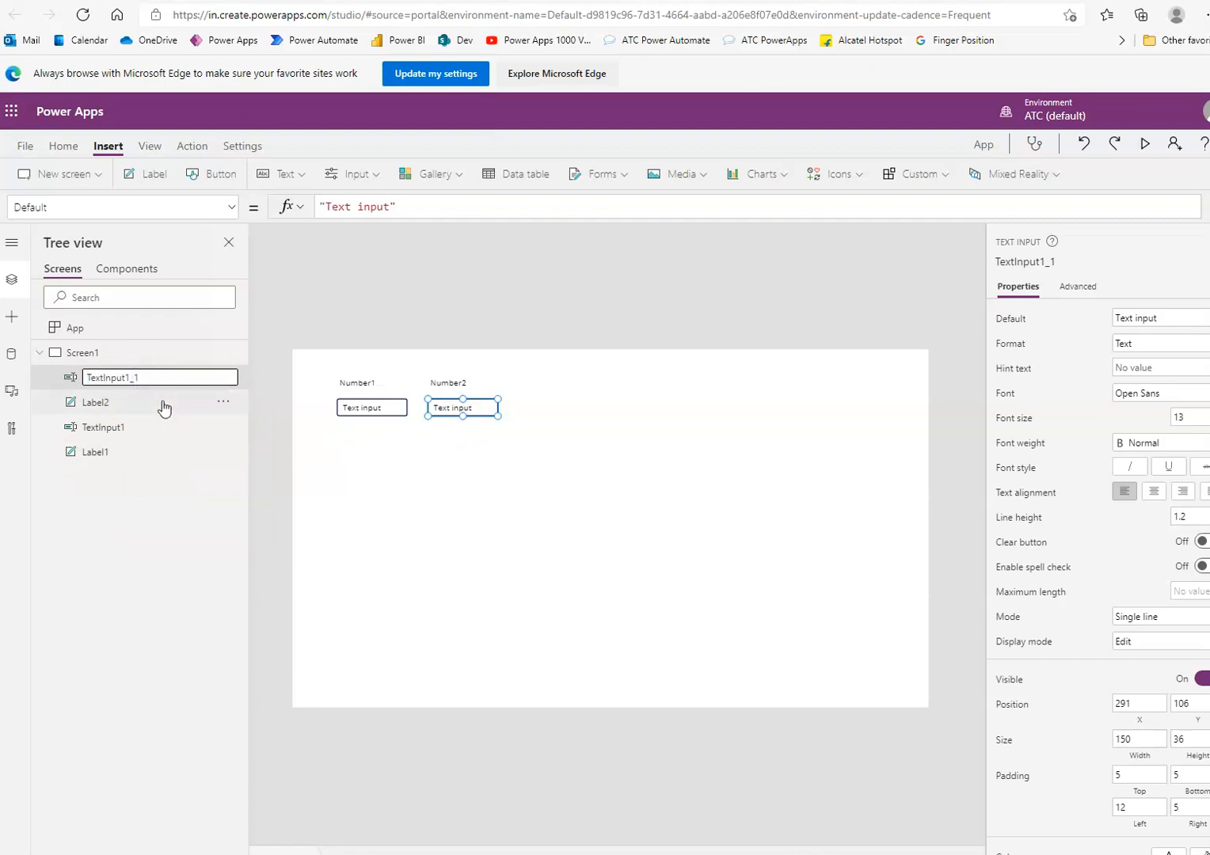
pyautogui.write('TextInput2')
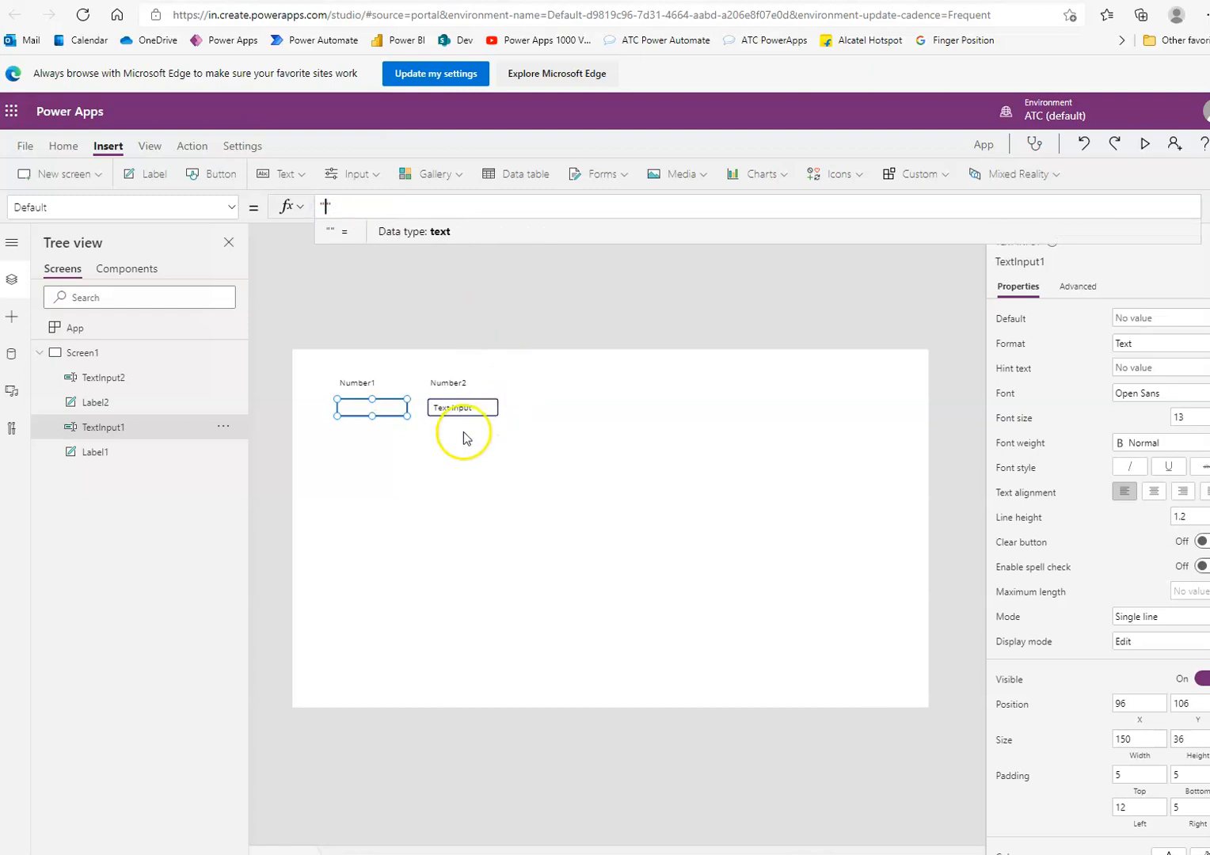
pyautogui.click(462, 407)
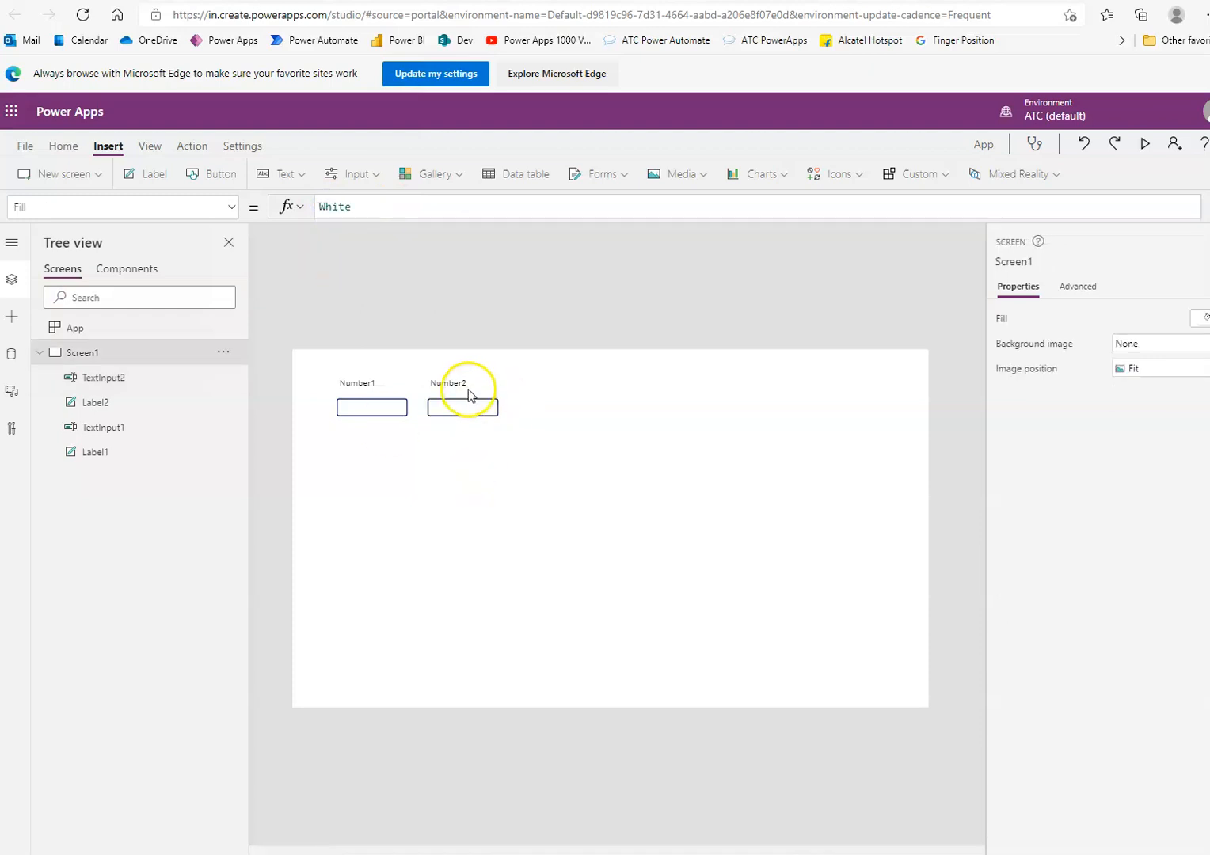
# Step: Paste a copy of the Number2 label as 'Addition Result' and paste another below it
pyautogui.rightClick(452, 382)
pyautogui.write('"Addition ')
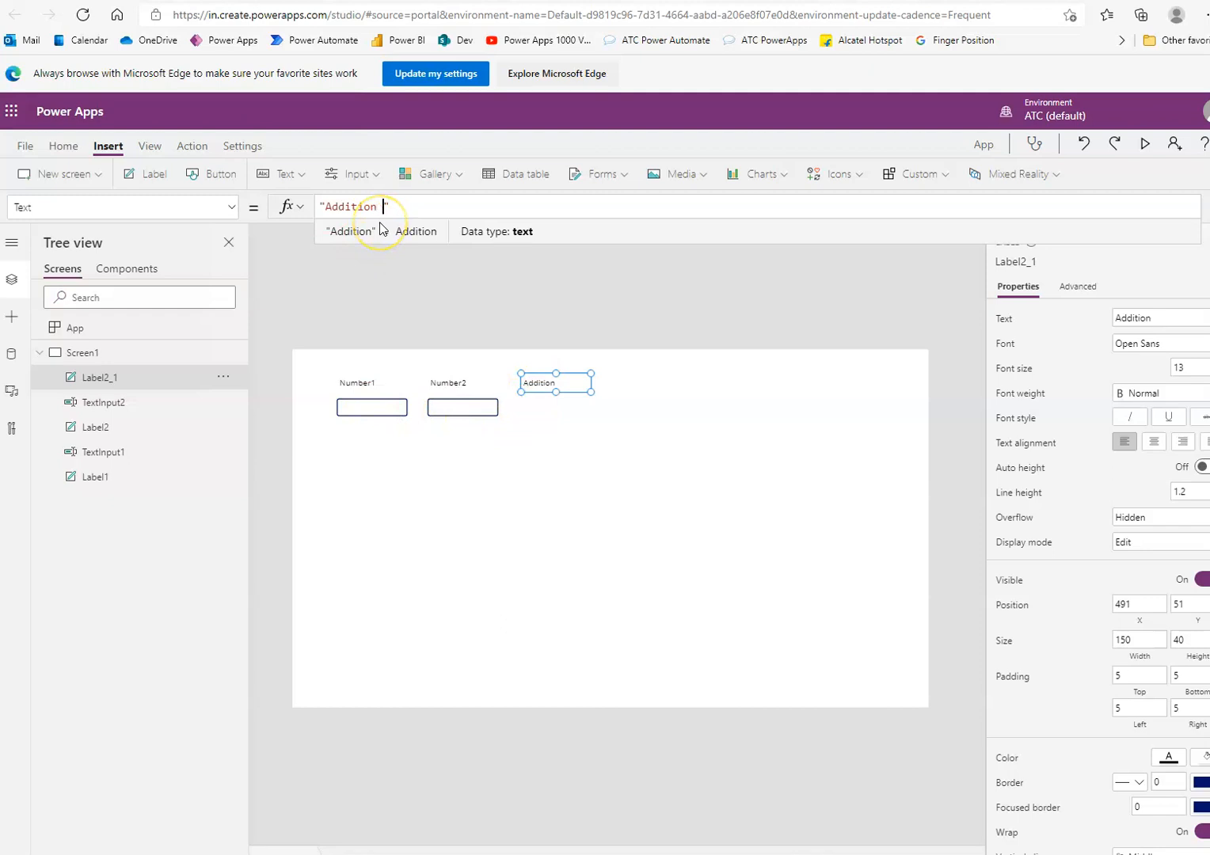
pyautogui.write('Result')
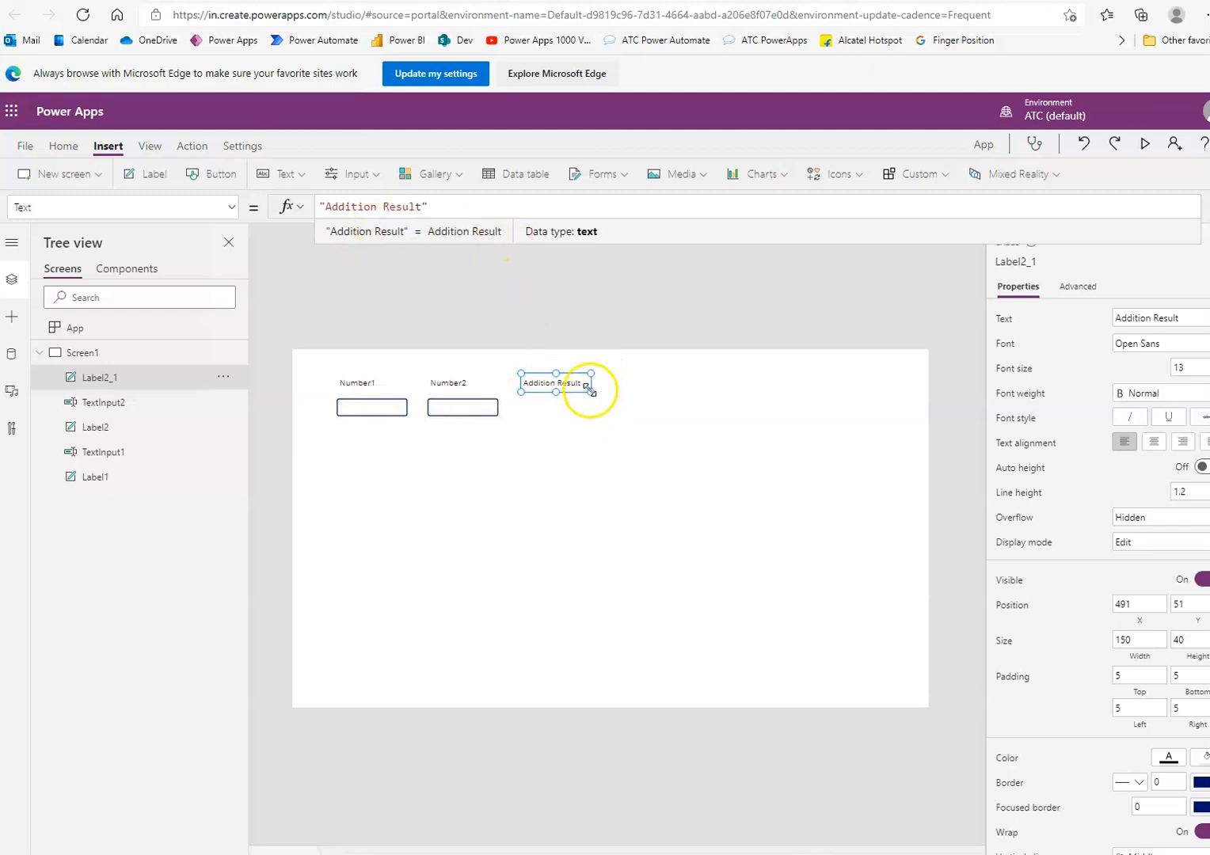
pyautogui.click(463, 408)
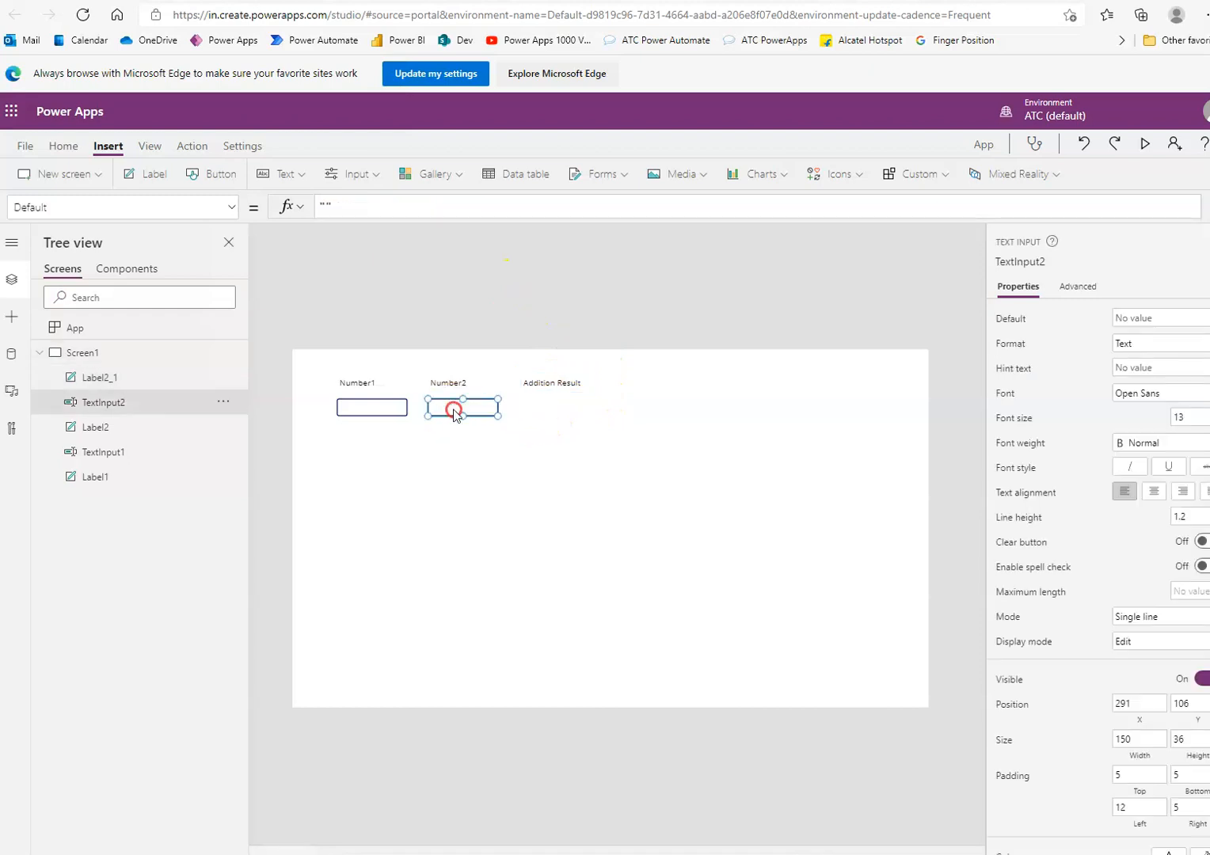
pyautogui.click(555, 382)
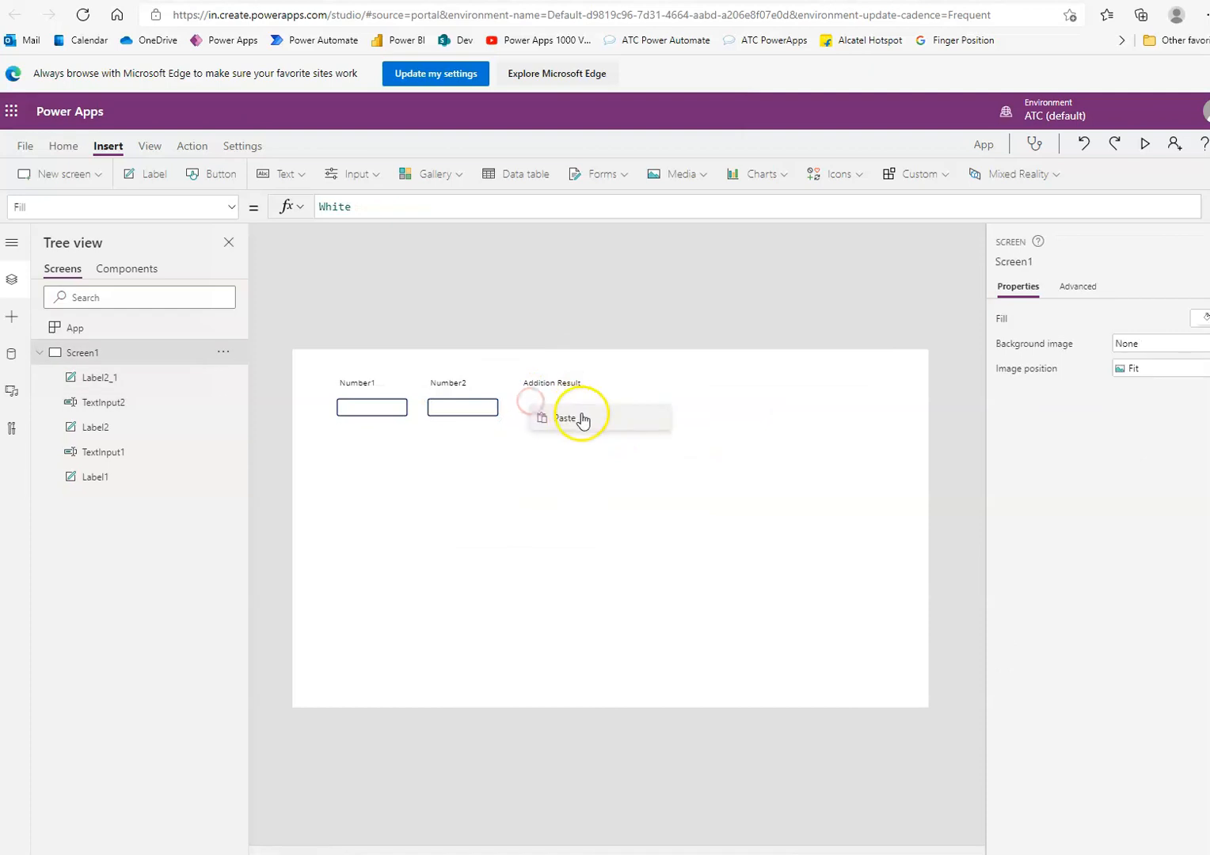
pyautogui.click(565, 418)
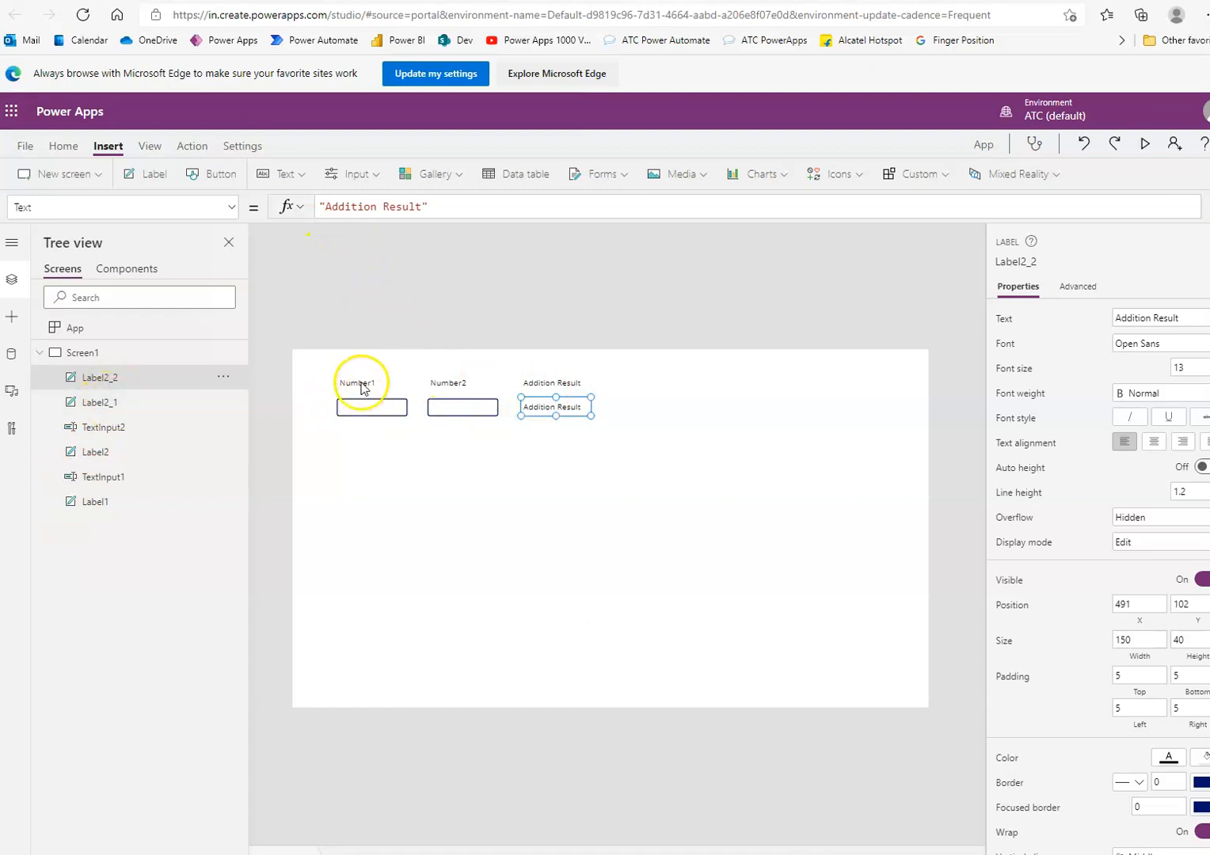
# Step: Select the controls in Tree view and rename the Addition Result heading to Label3
pyautogui.click(449, 382)
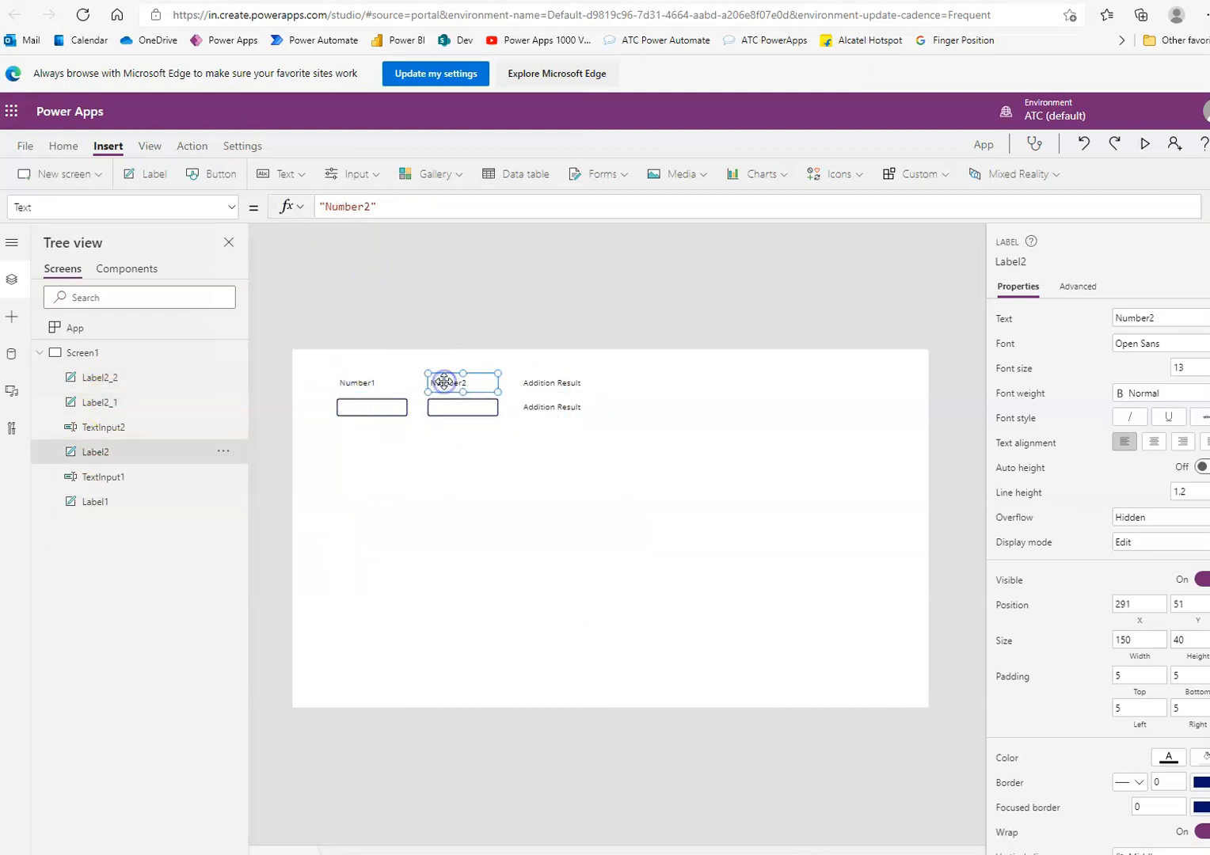
pyautogui.click(100, 477)
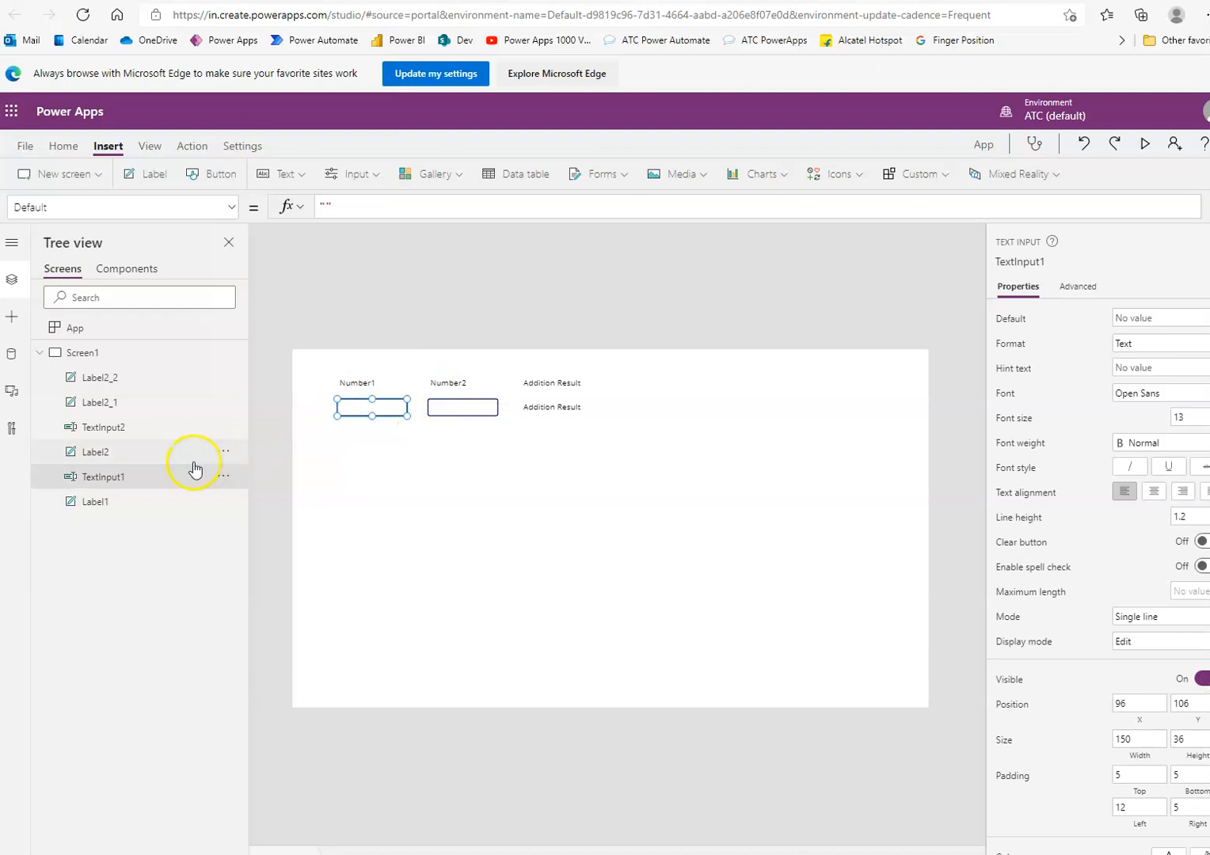
pyautogui.click(99, 427)
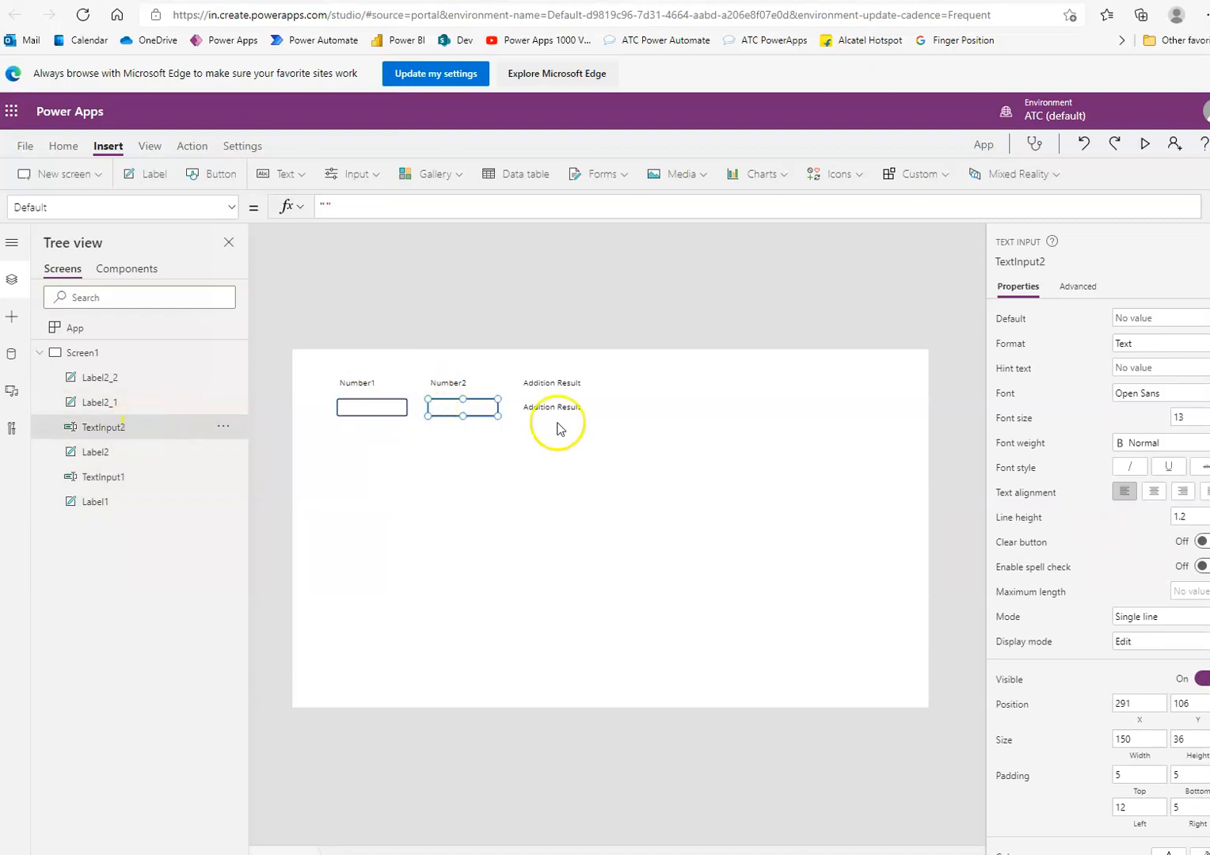
pyautogui.click(98, 403)
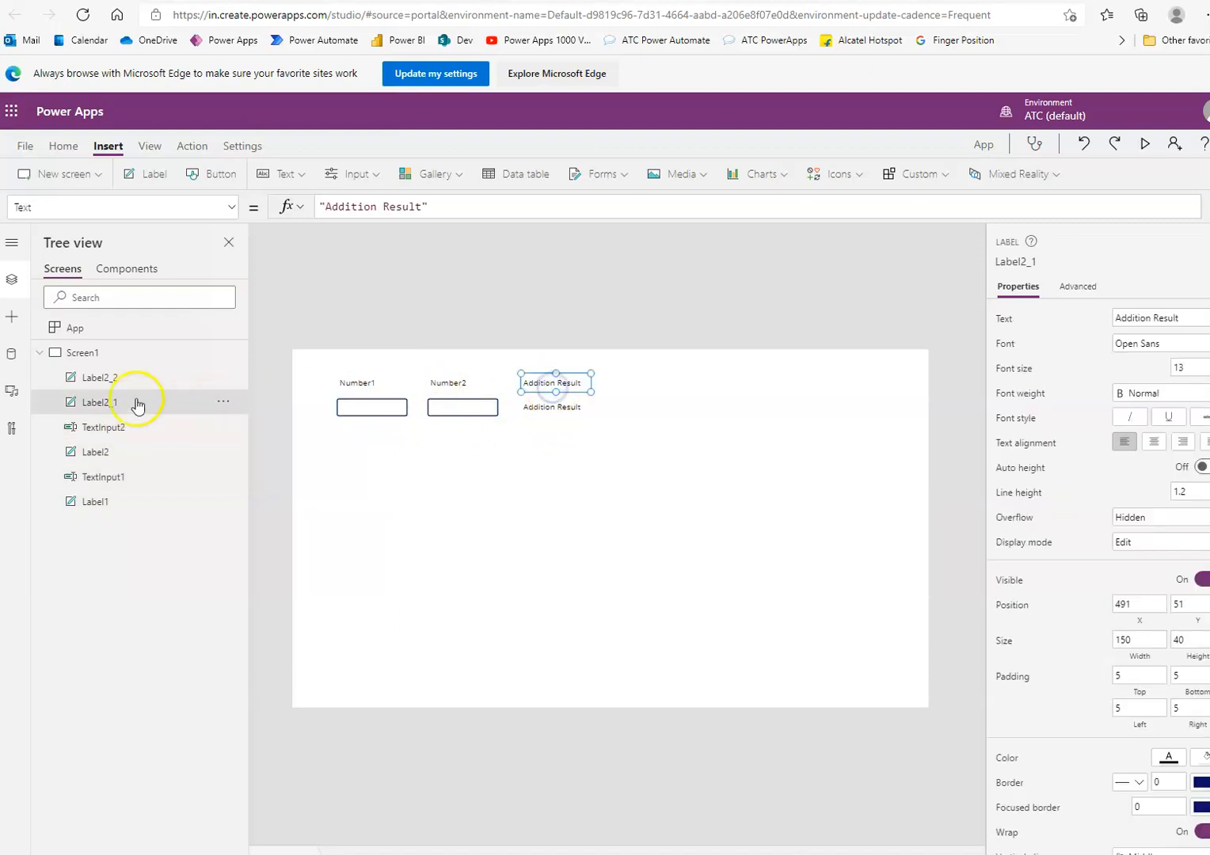
pyautogui.doubleClick(98, 401)
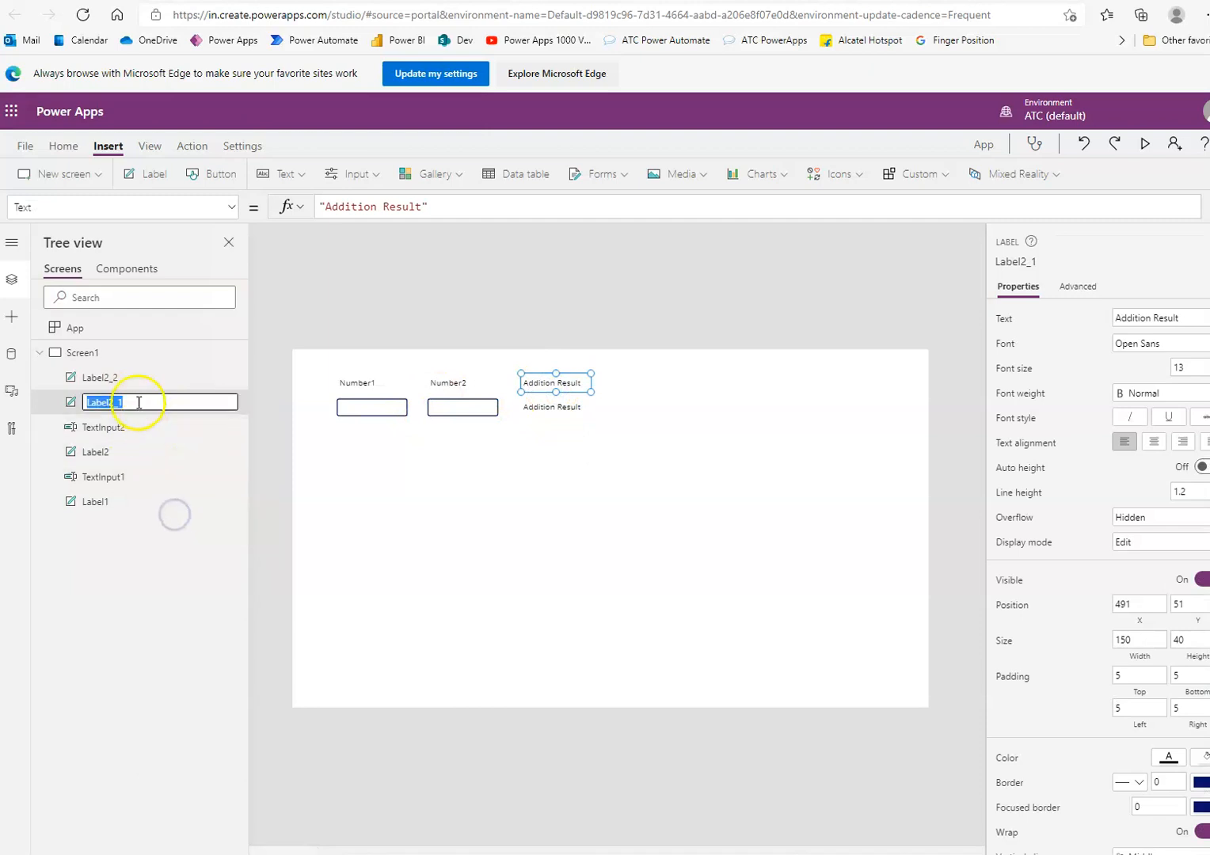
pyautogui.write('Label')
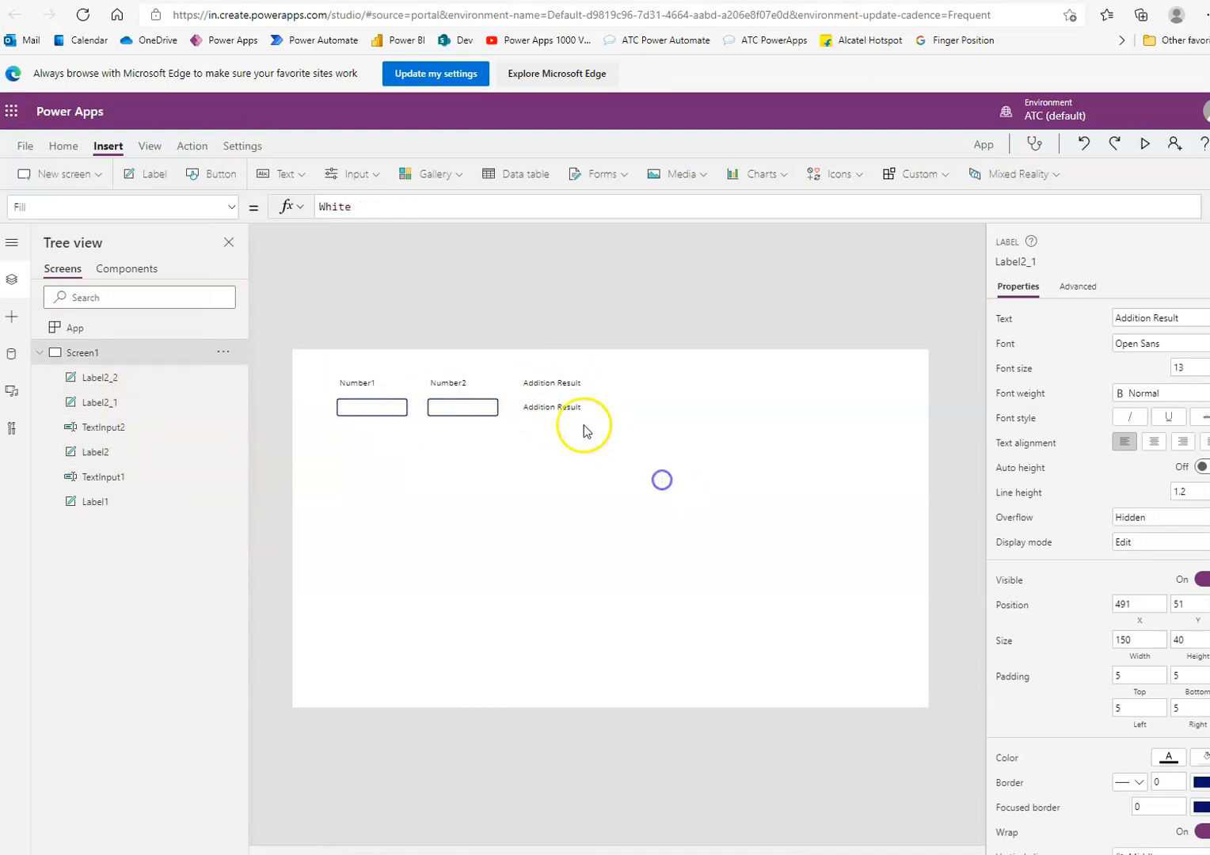
# Step: Rename the result label beneath the heading to Label4
pyautogui.rightClick(95, 377)
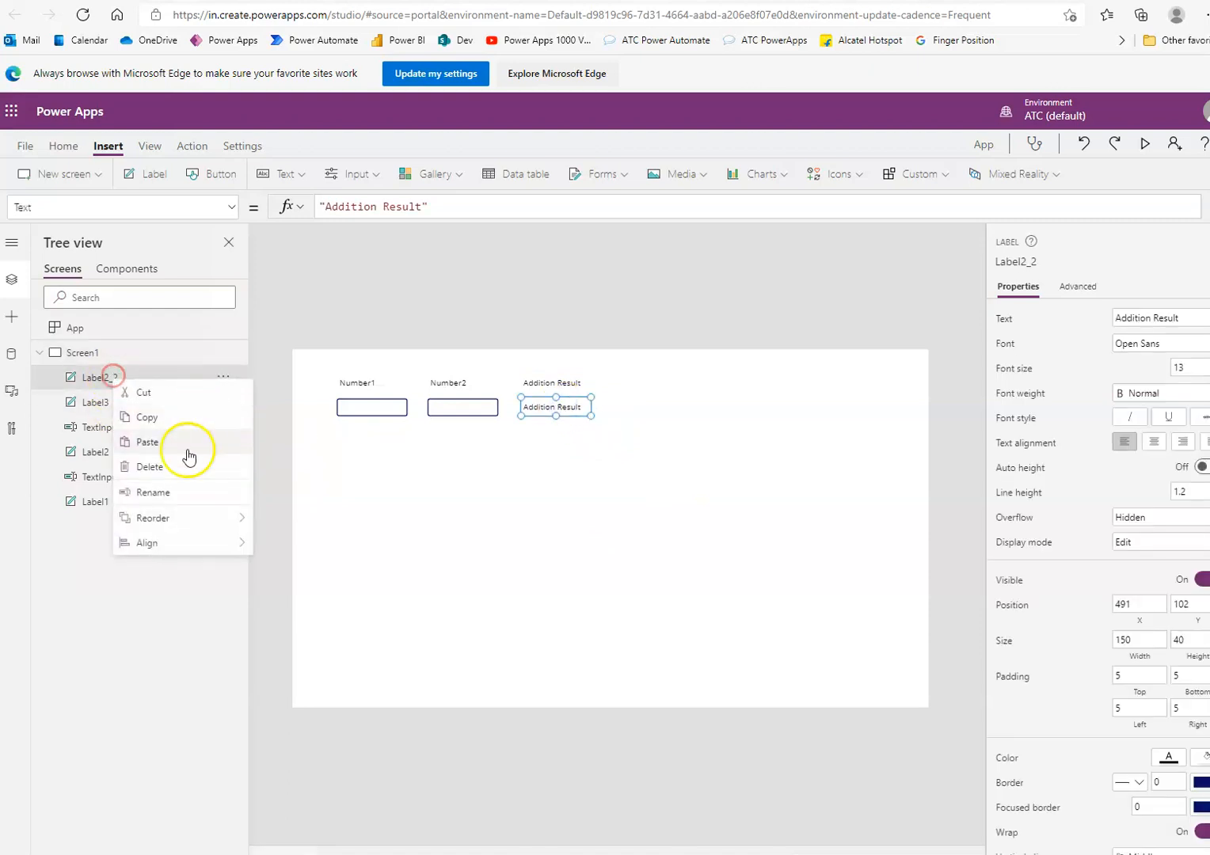
pyautogui.click(154, 492)
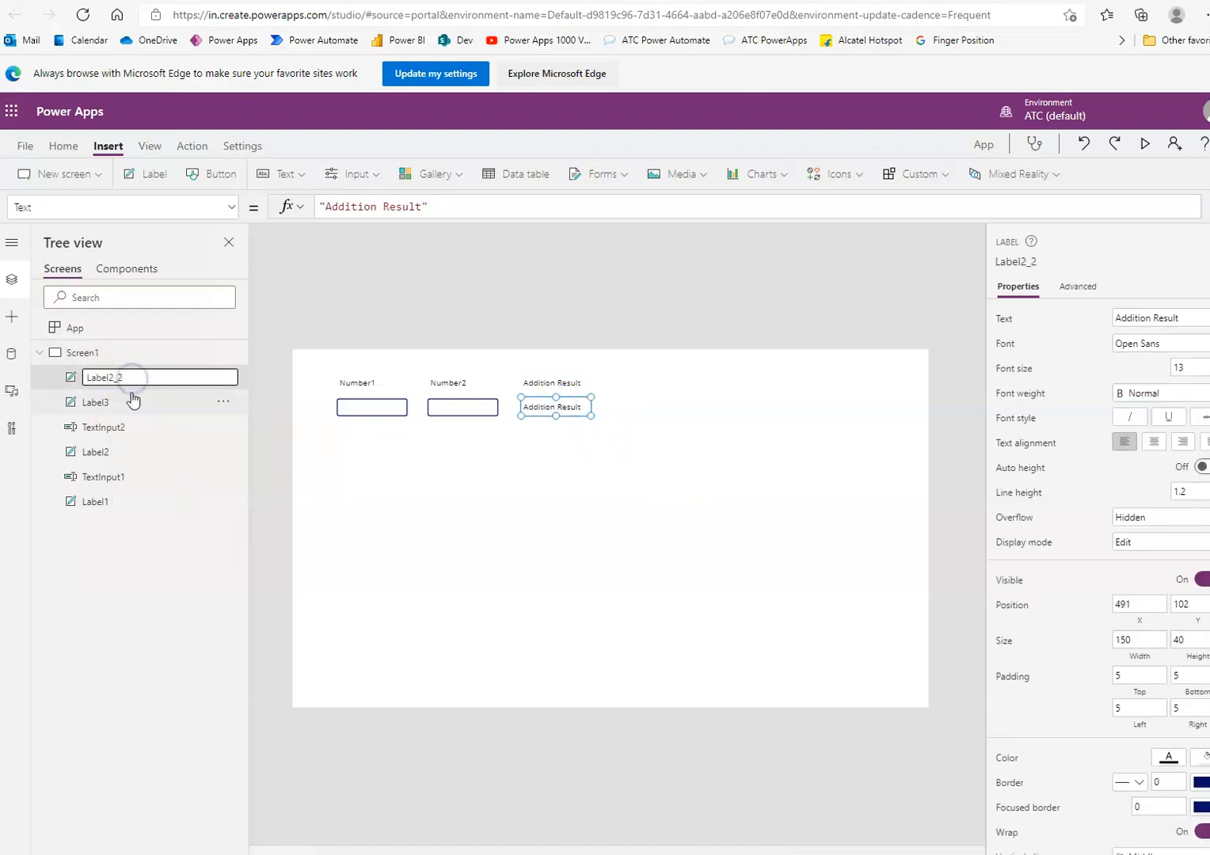
pyautogui.write('Label4')
pyautogui.click(758, 206)
pyautogui.write('TextInput1')
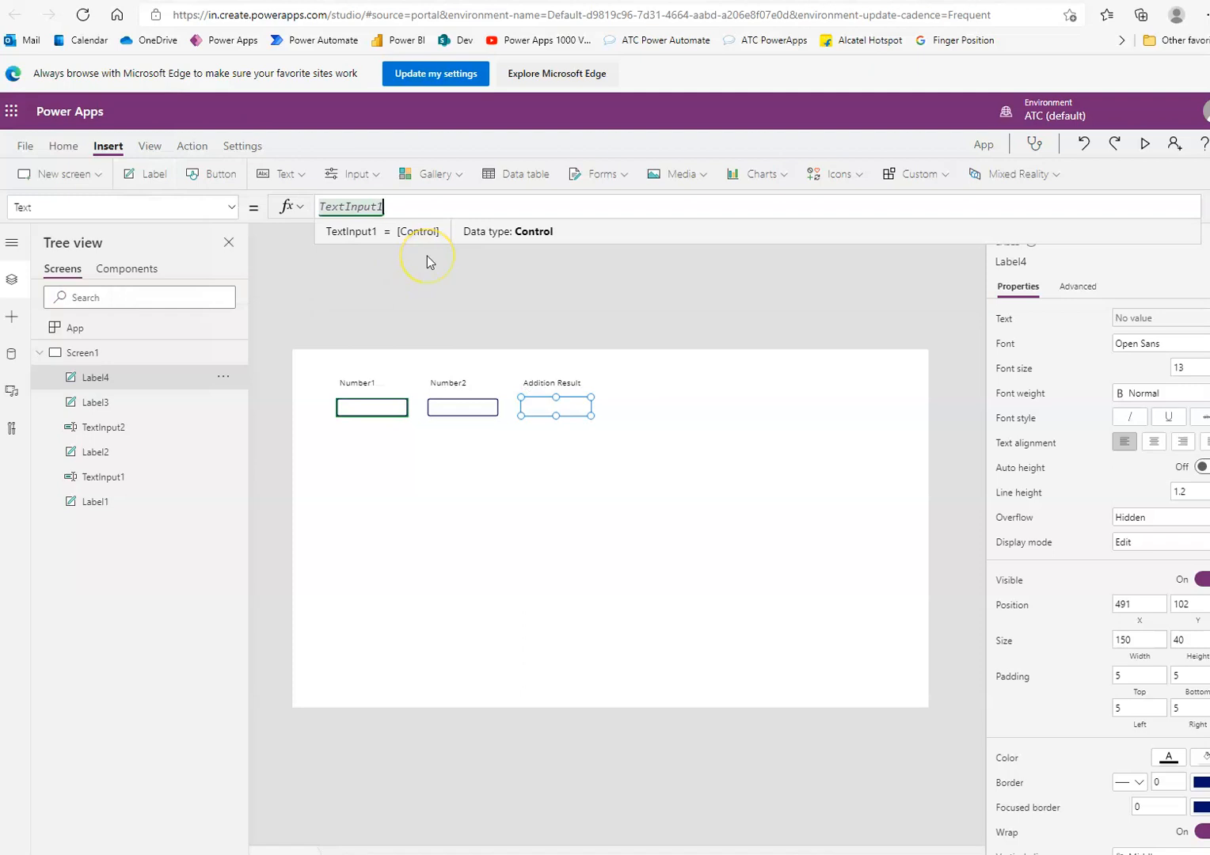
# Step: Set Label4's Text formula to TextInput1+TextInput2
pyautogui.write('+')
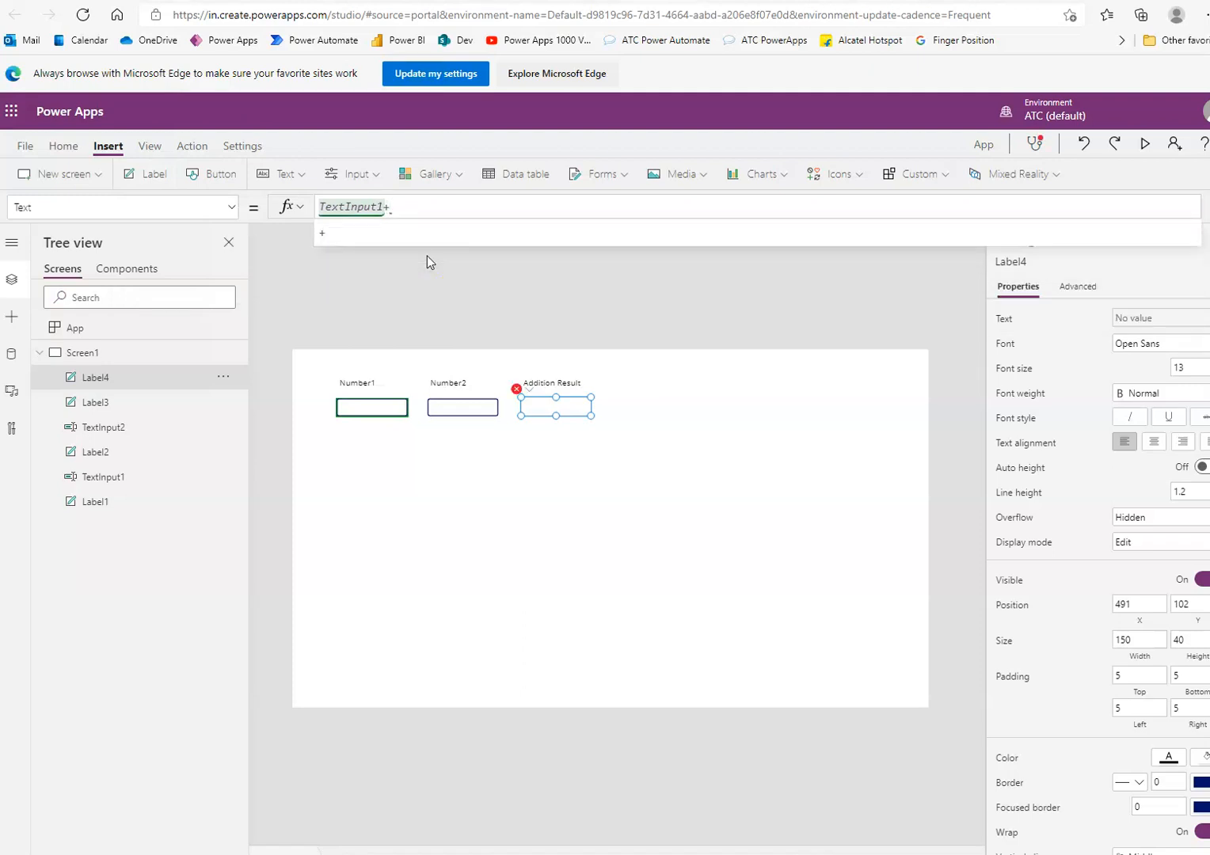
pyautogui.write('Tex')
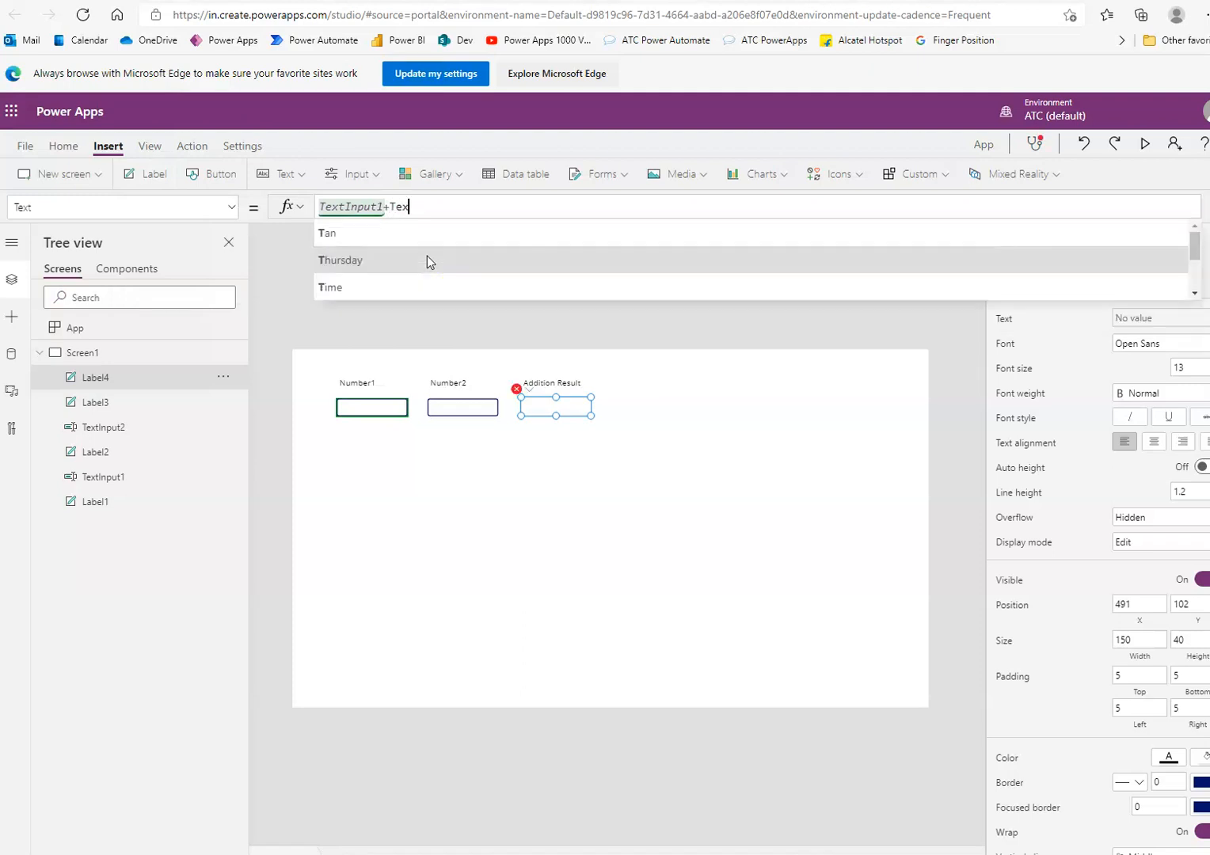
pyautogui.write('t')
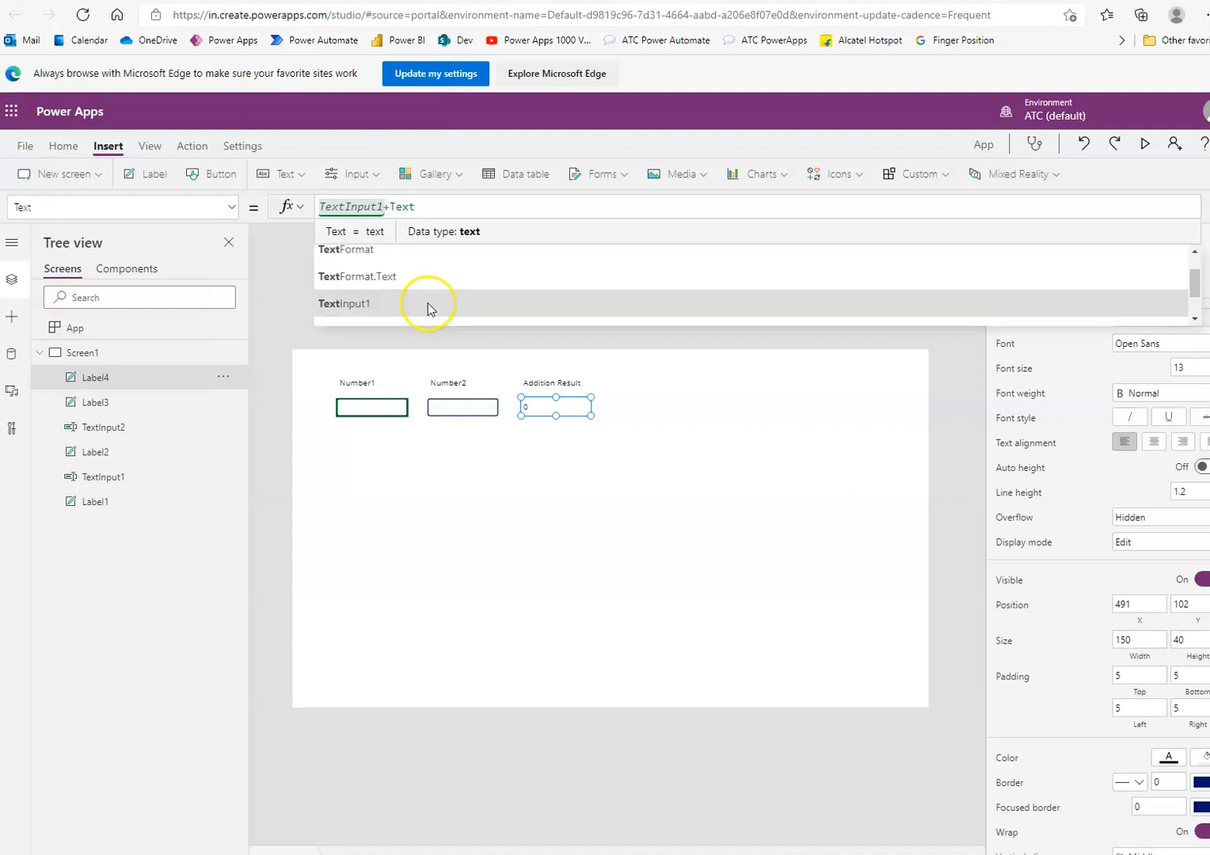
pyautogui.click(344, 304)
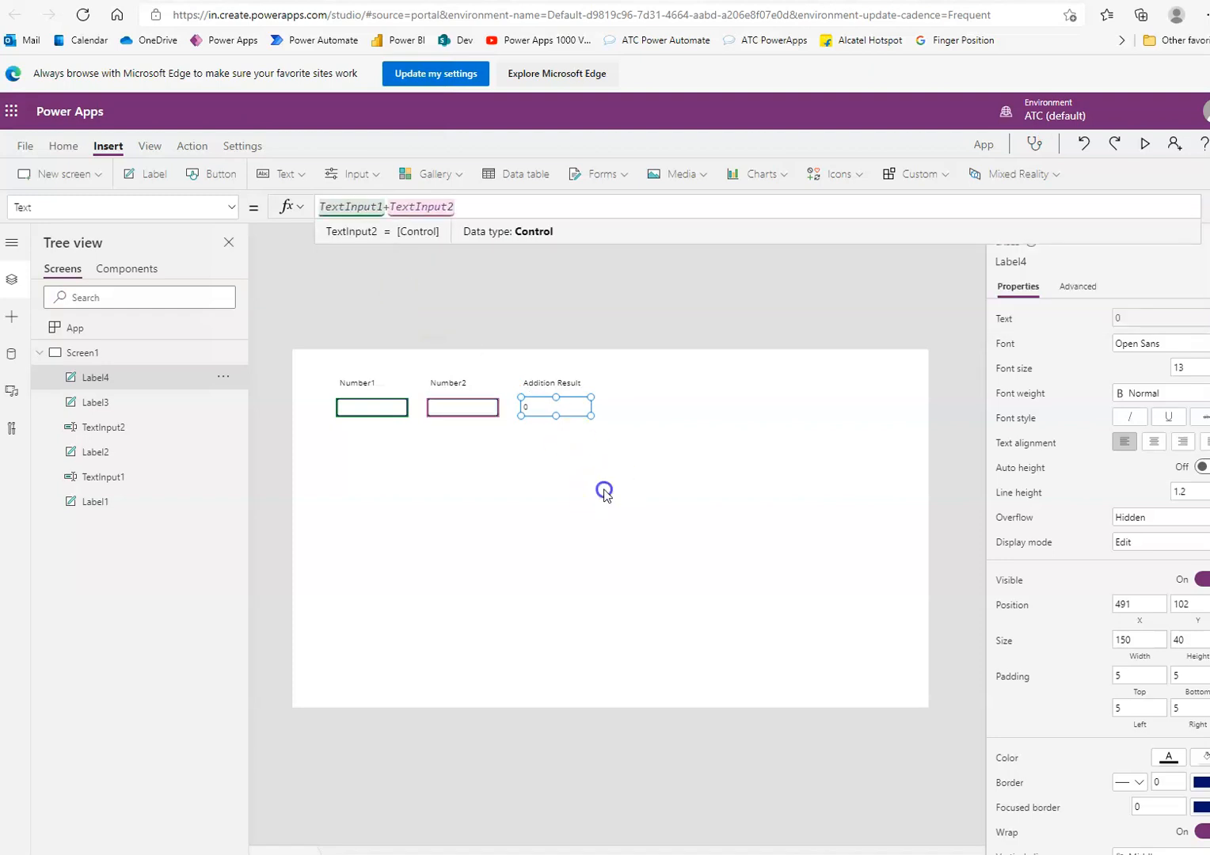
pyautogui.click(555, 407)
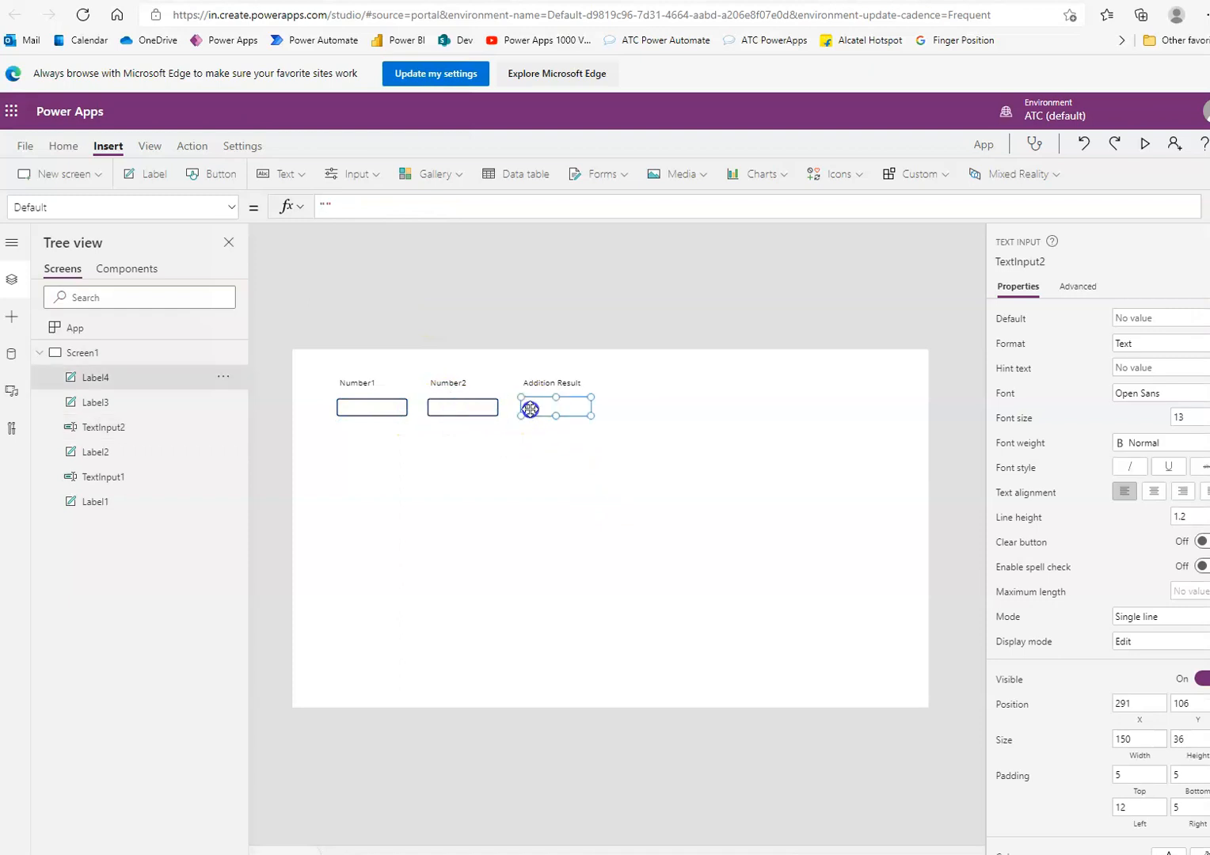
# Step: Preview the app with 1 in Number1 and 2 in Number2, giving 3
pyautogui.click(1145, 144)
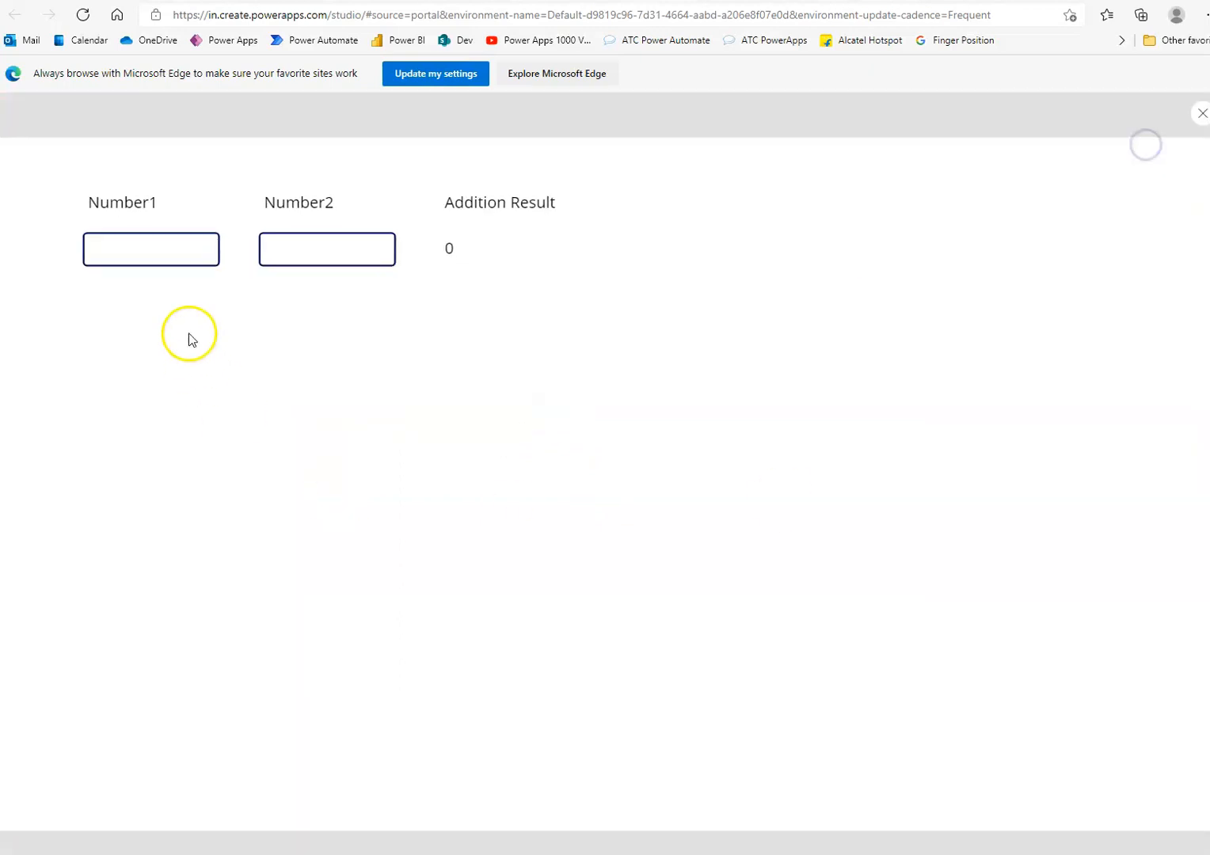
pyautogui.write('1')
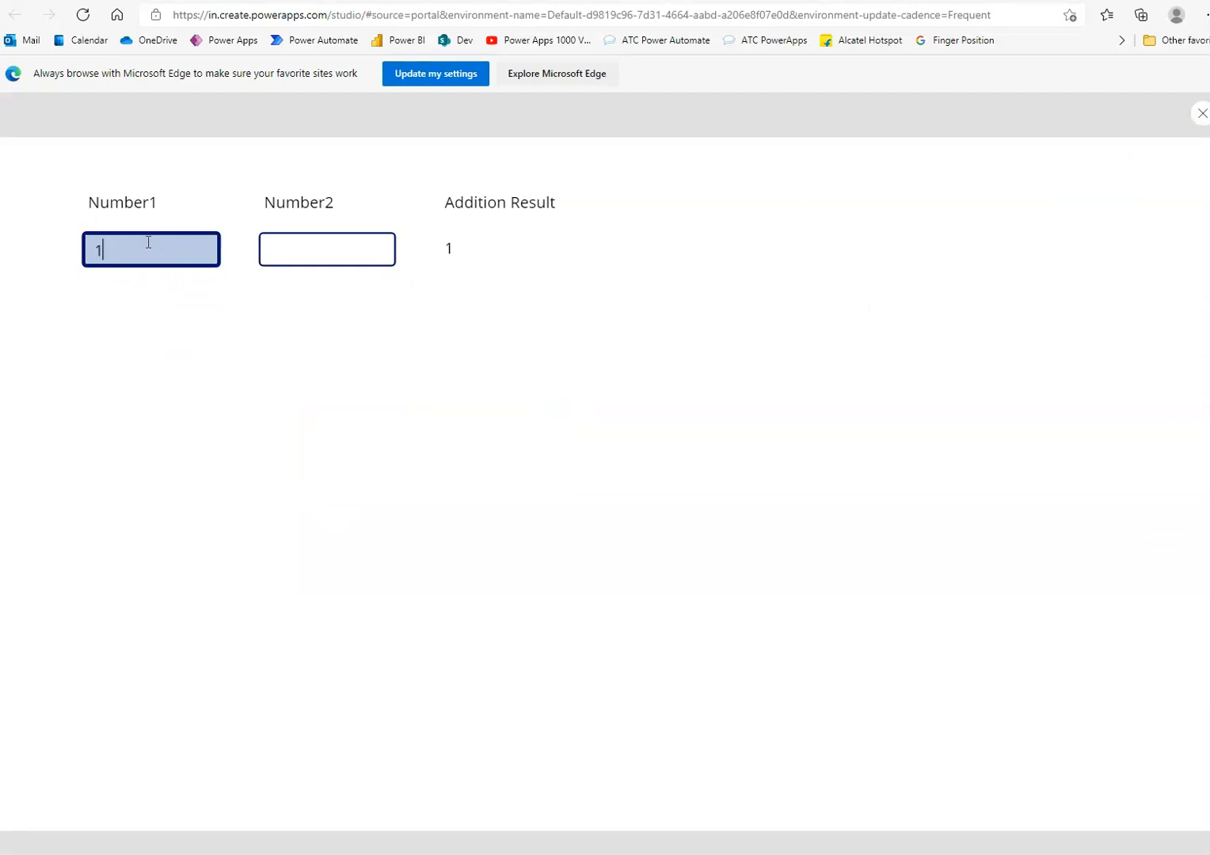
pyautogui.click(326, 249)
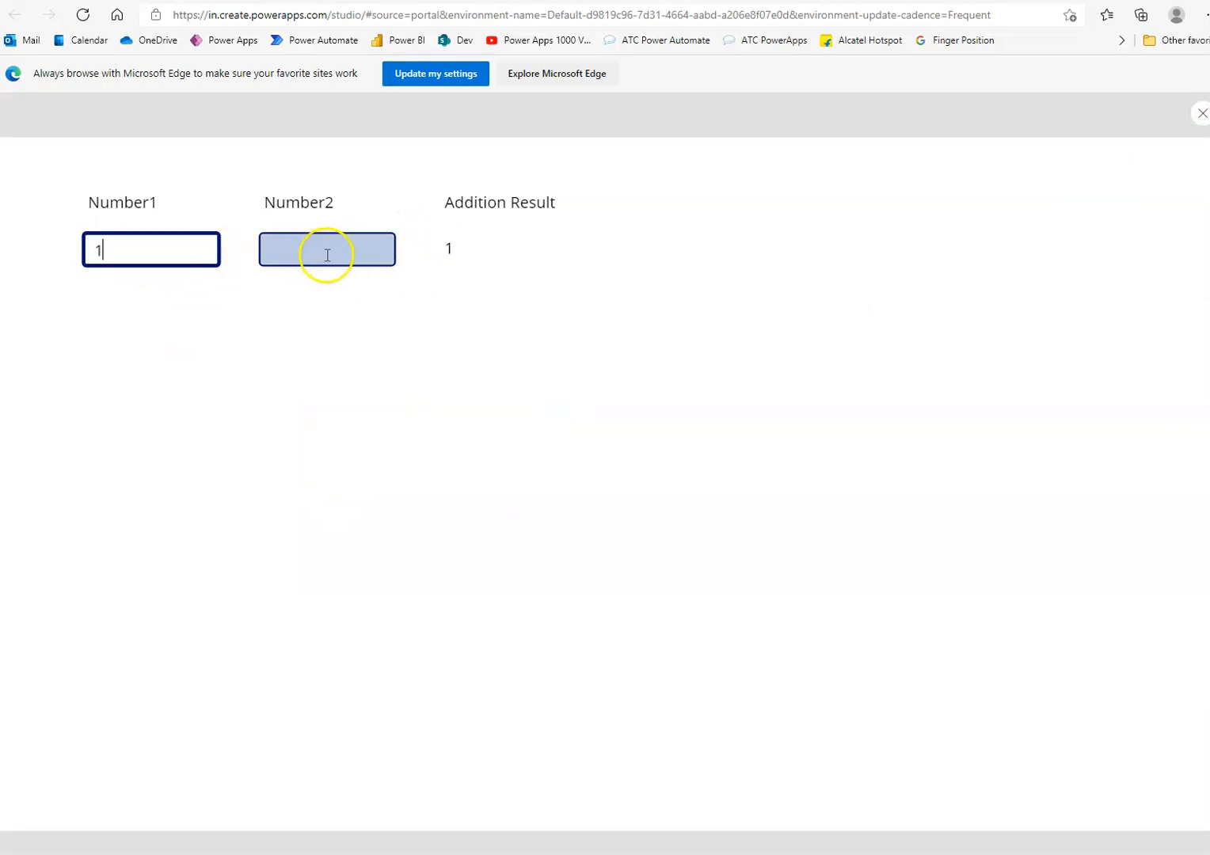
pyautogui.write('2')
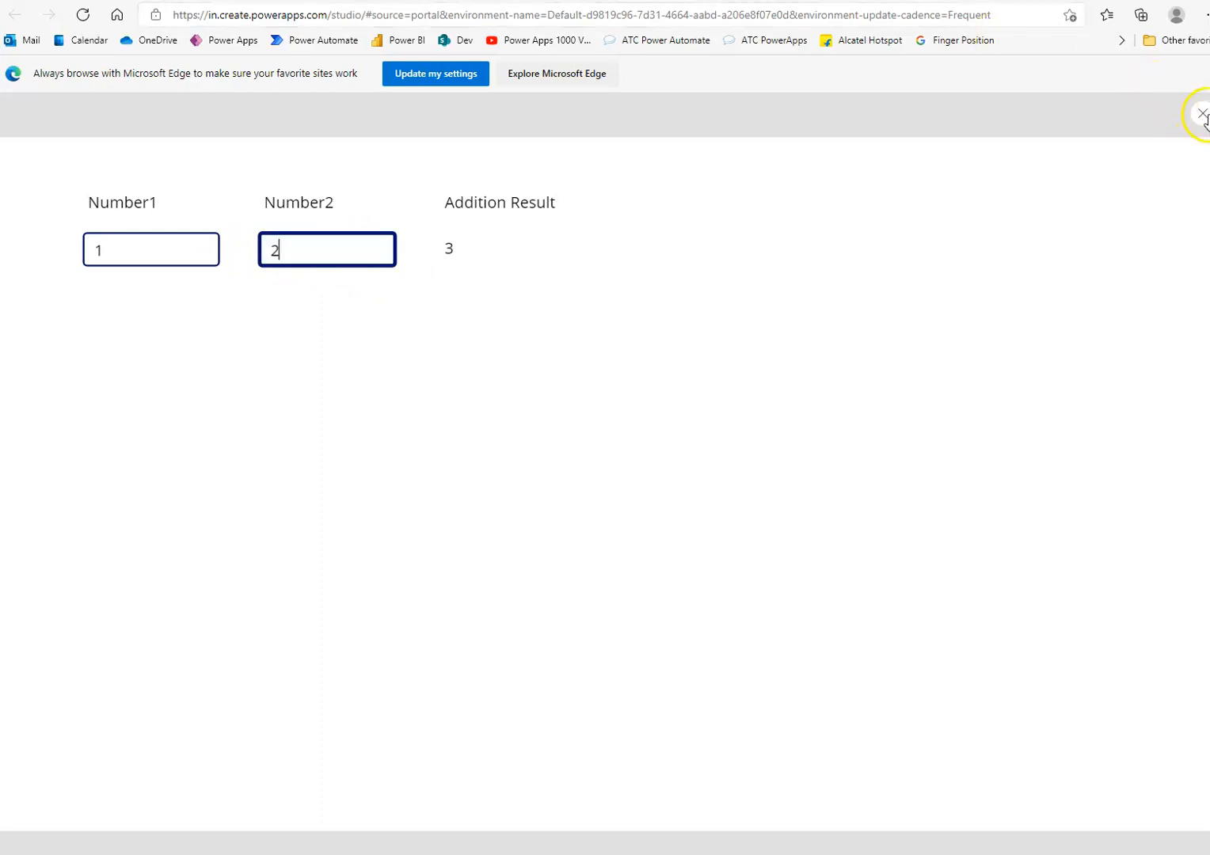
# Step: Exit preview and change Label4's formula to TextInput1-TextInput2
pyautogui.click(1203, 112)
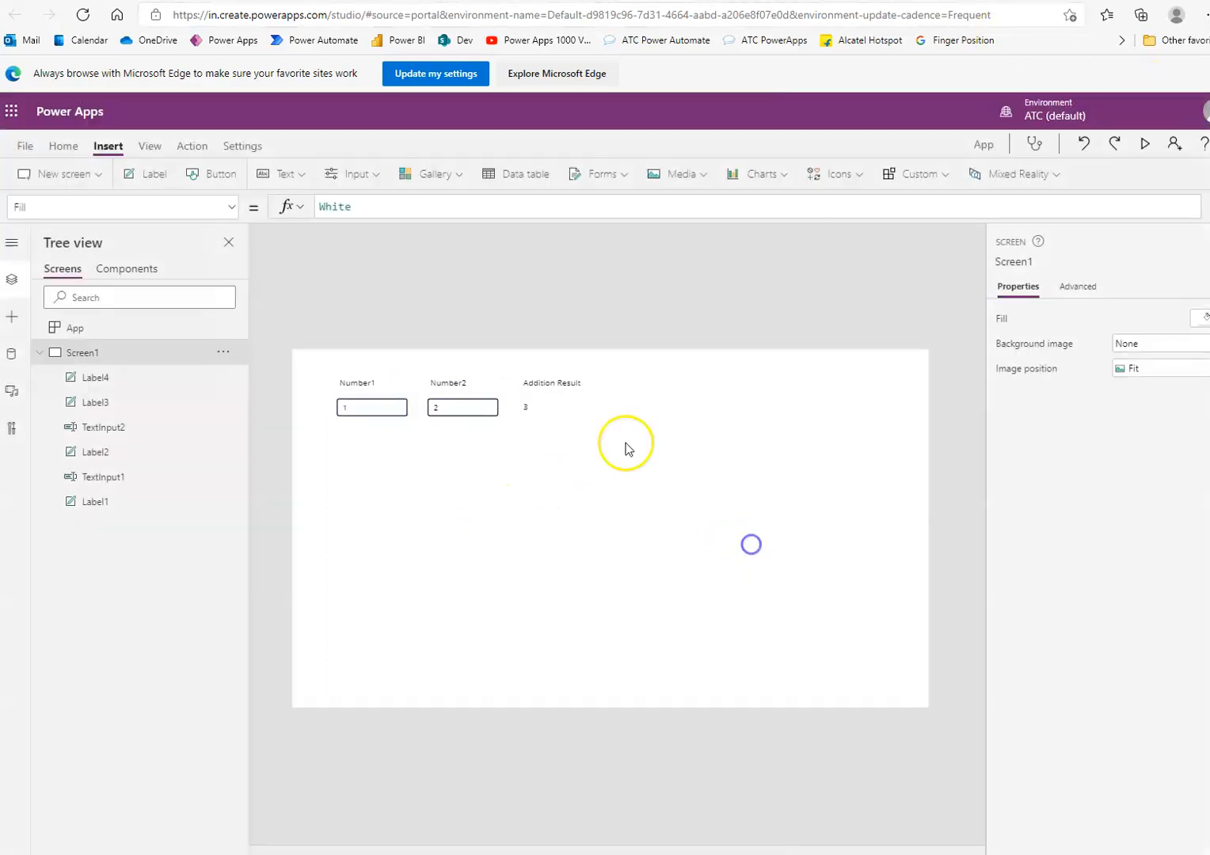
pyautogui.click(525, 407)
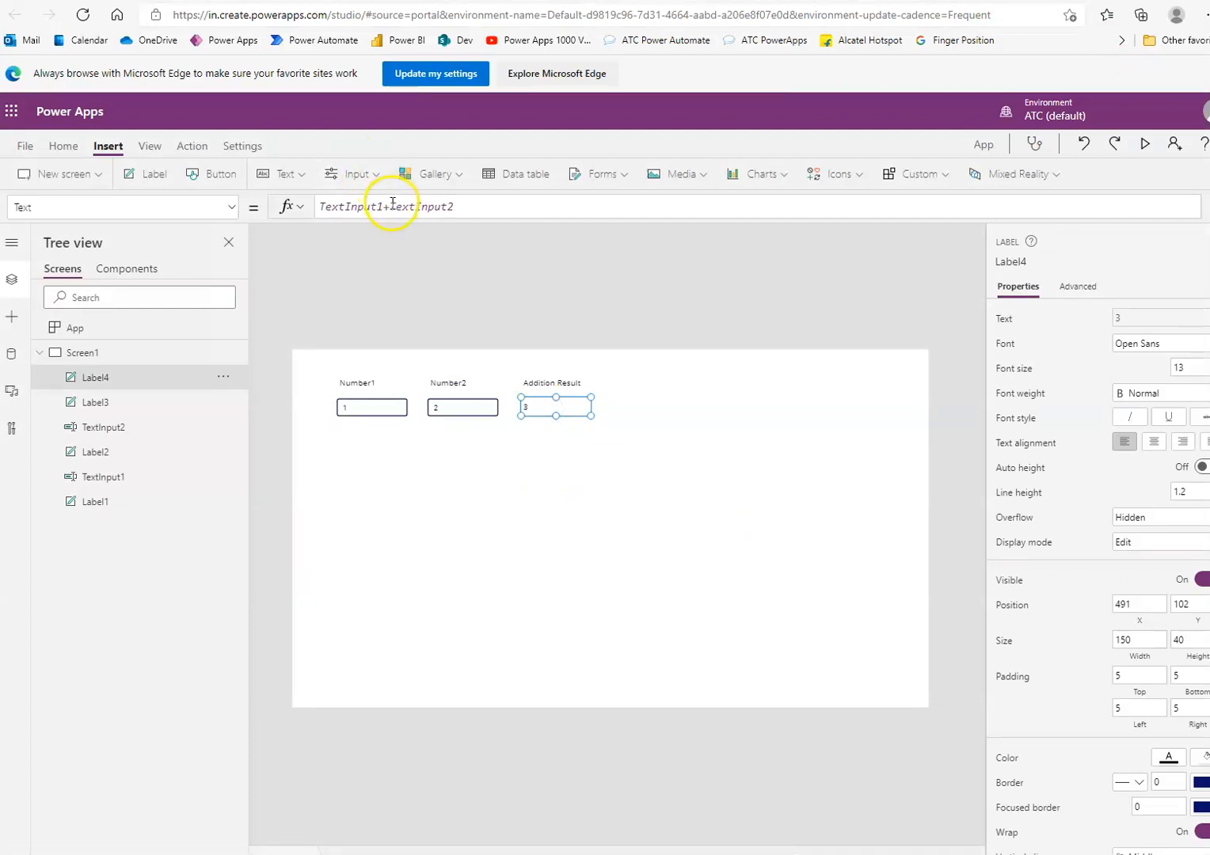
pyautogui.click(388, 207)
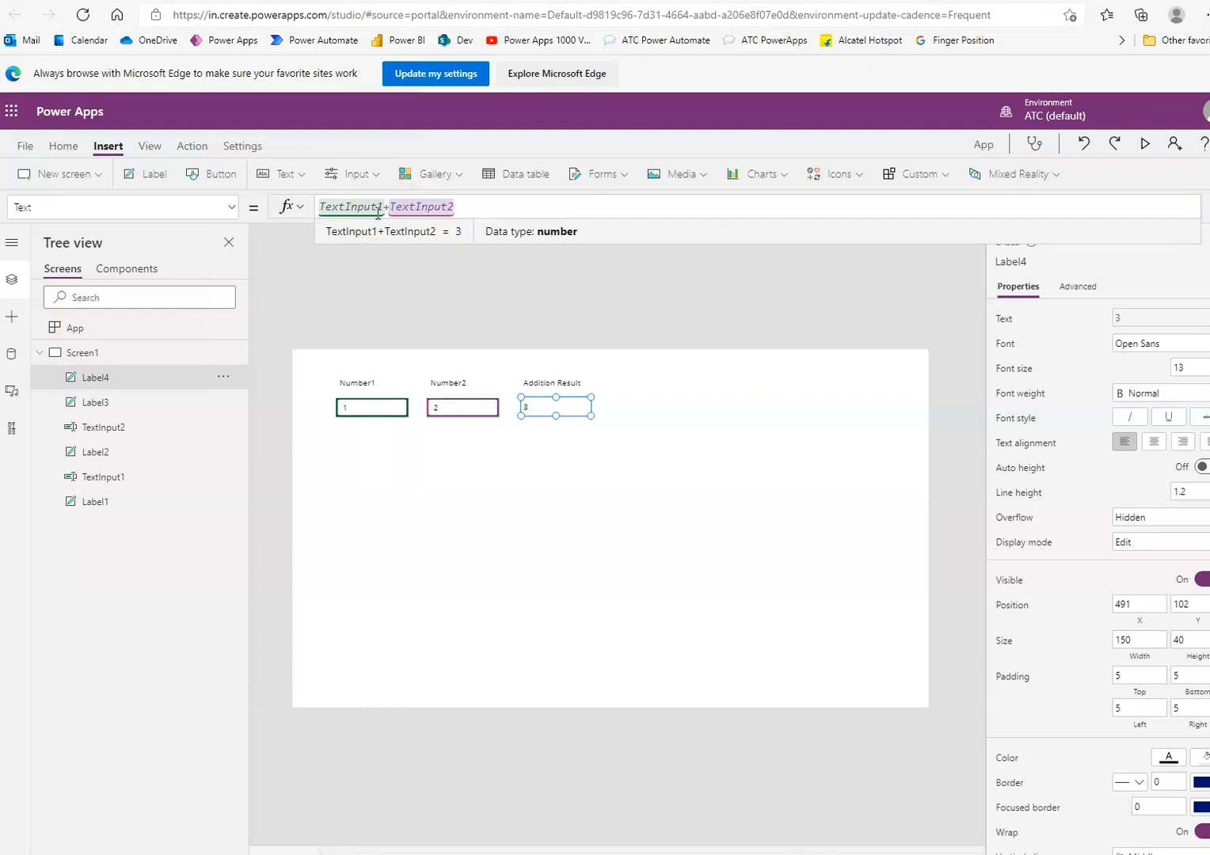
pyautogui.click(384, 207)
pyautogui.write('-')
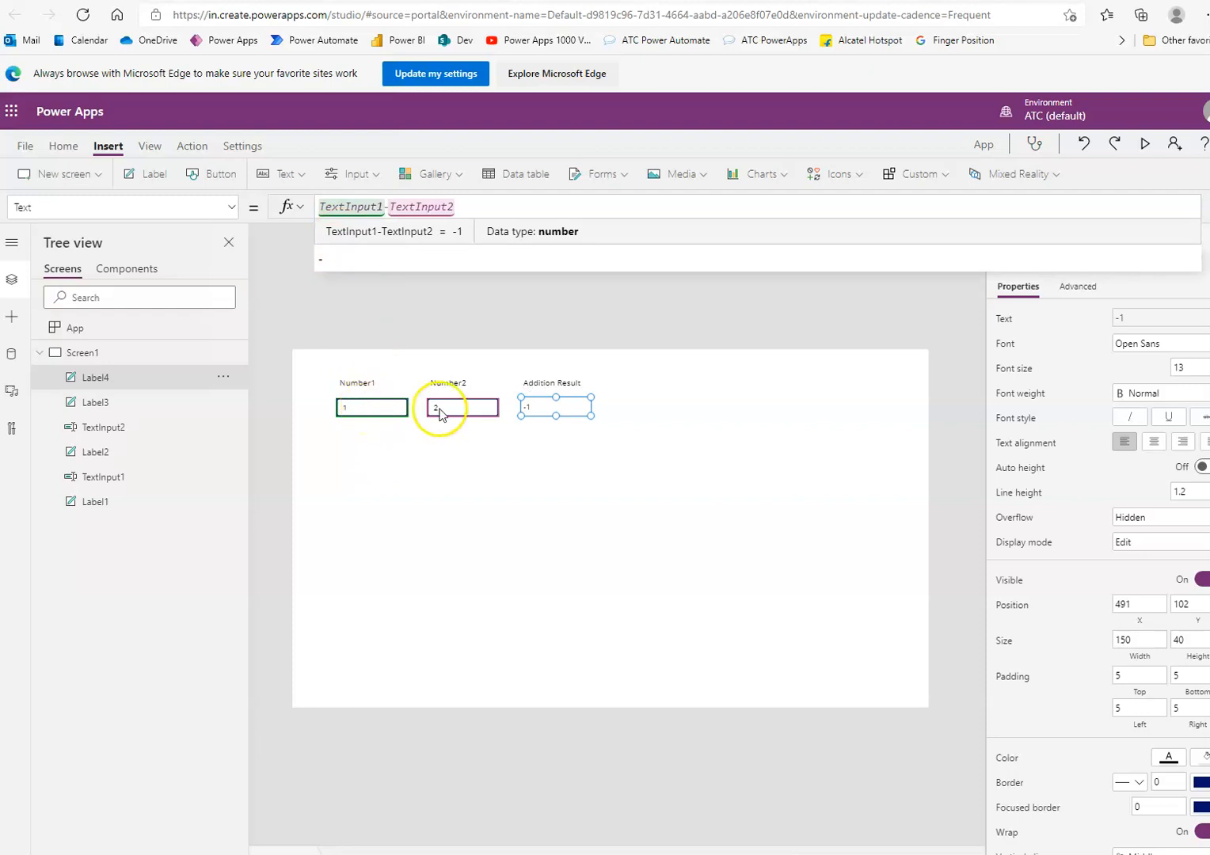
# Step: Preview with Number1 changed to 3, giving 1, and dismiss the Did you know? tip
pyautogui.click(1145, 144)
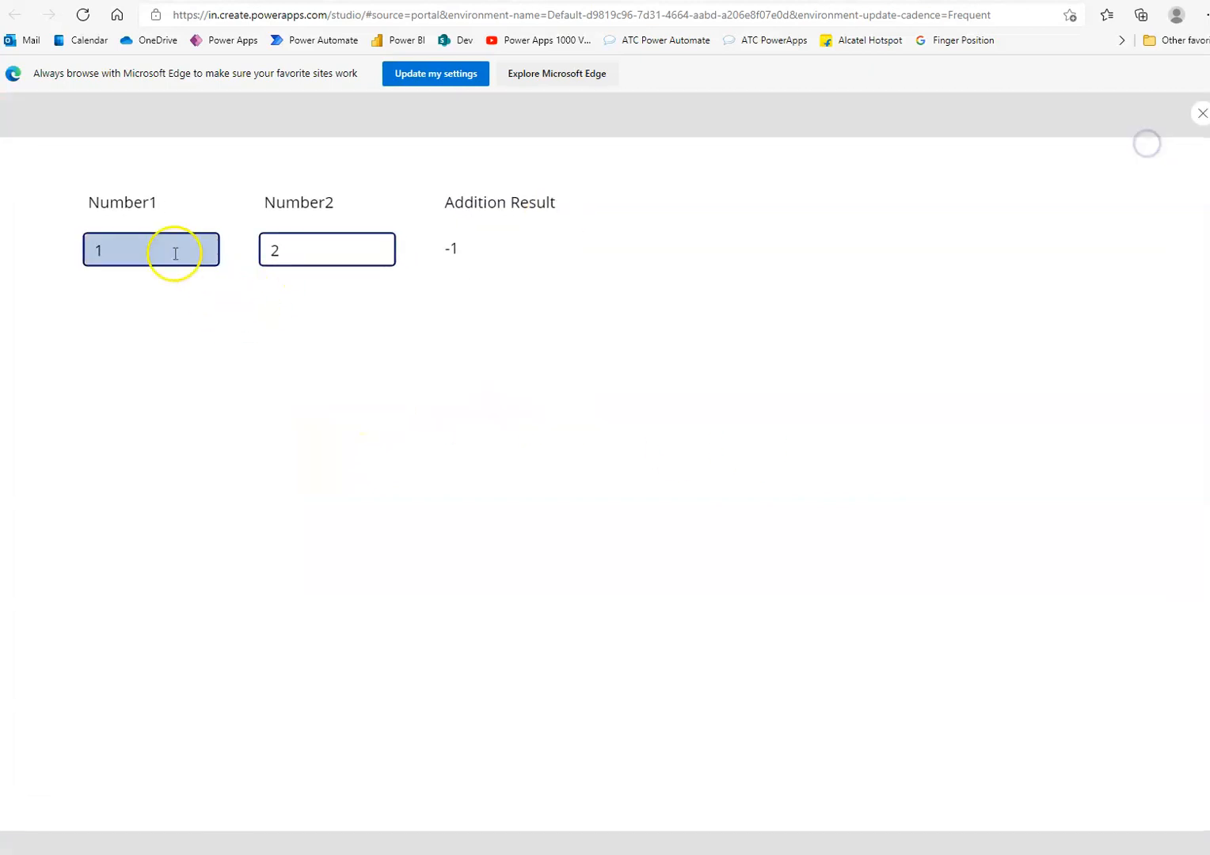
pyautogui.write('3')
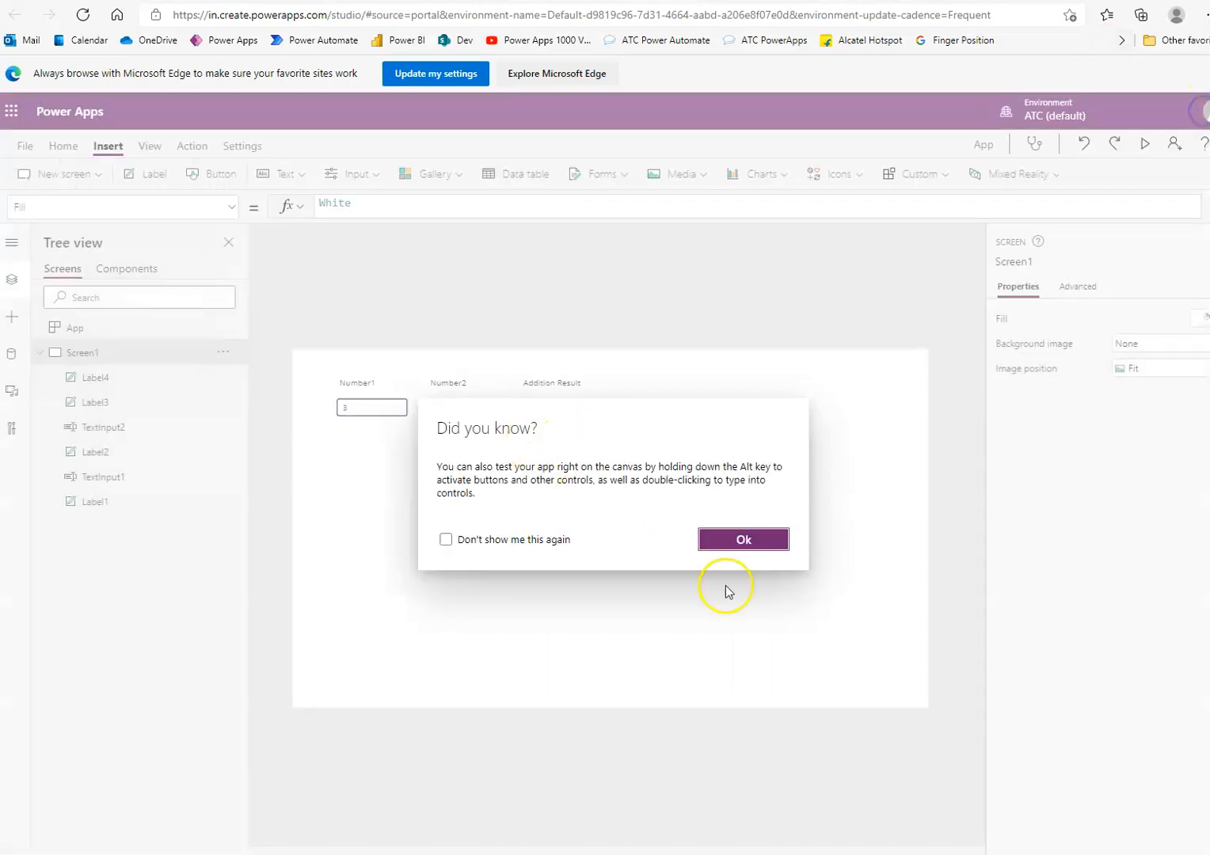
pyautogui.click(742, 539)
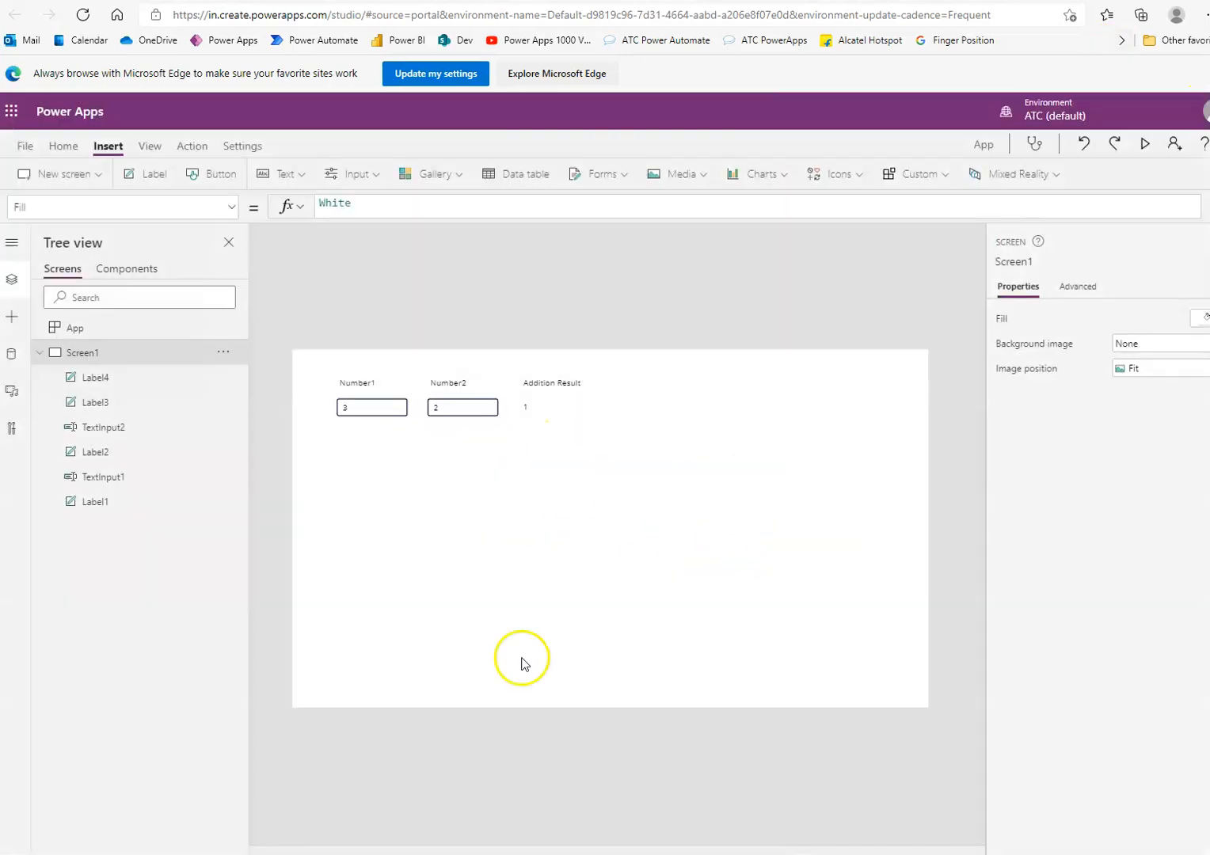